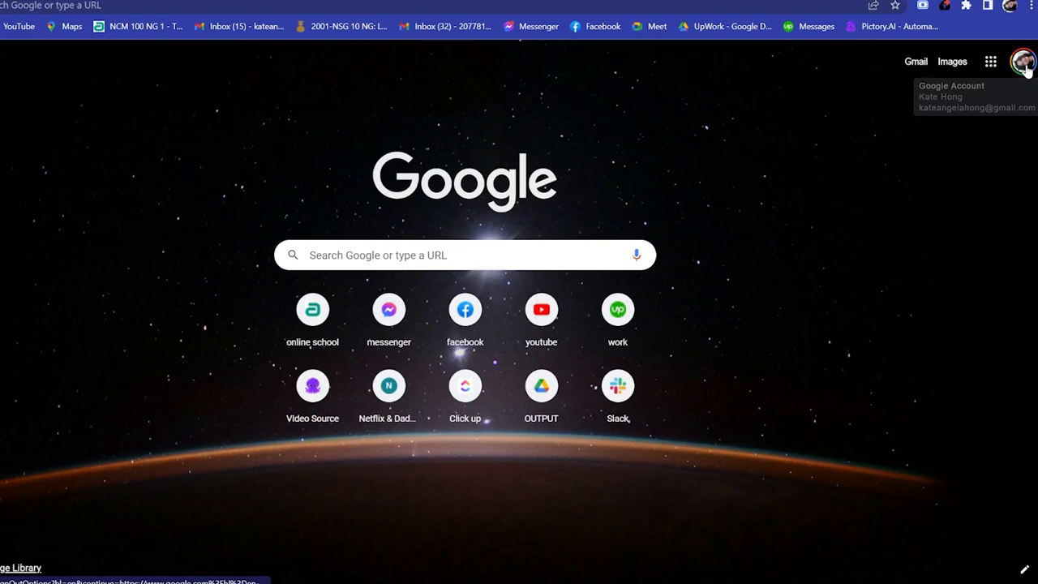
Launch Google Classroom from the Google apps grid on the New Tab page
click(989, 62)
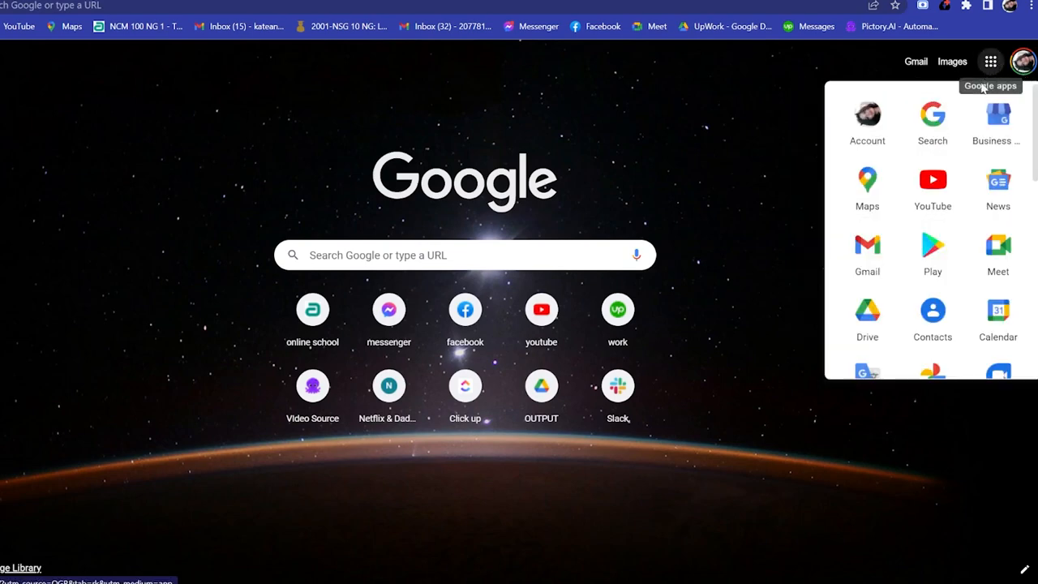
scroll(down, 3)
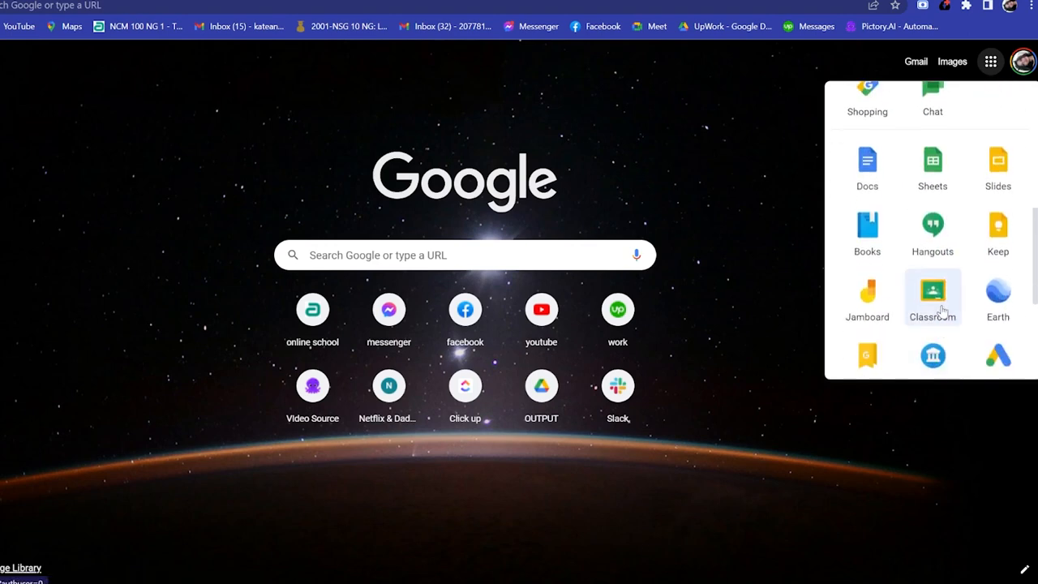
click(931, 290)
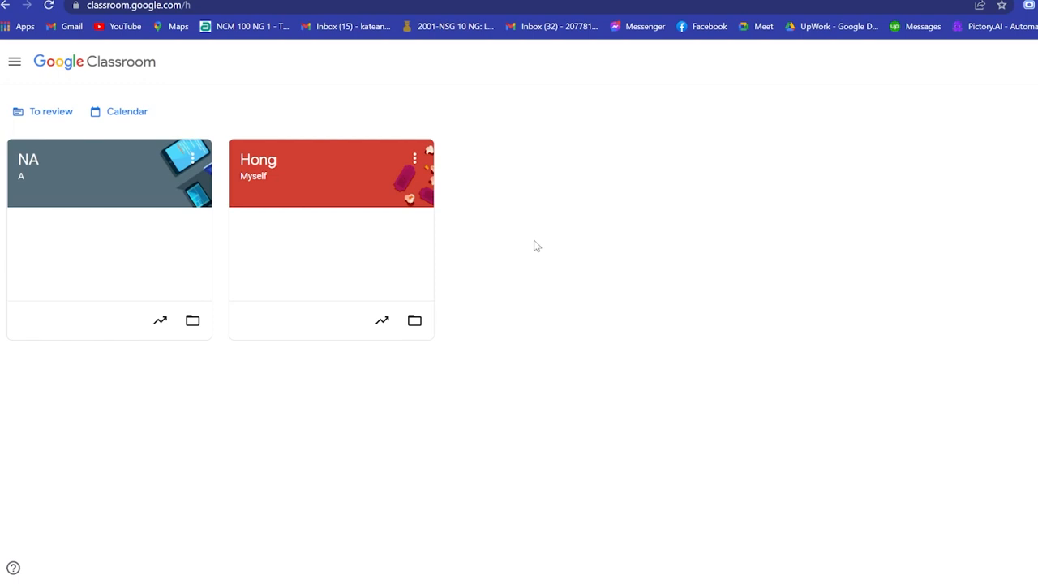
mouse_move(260, 182)
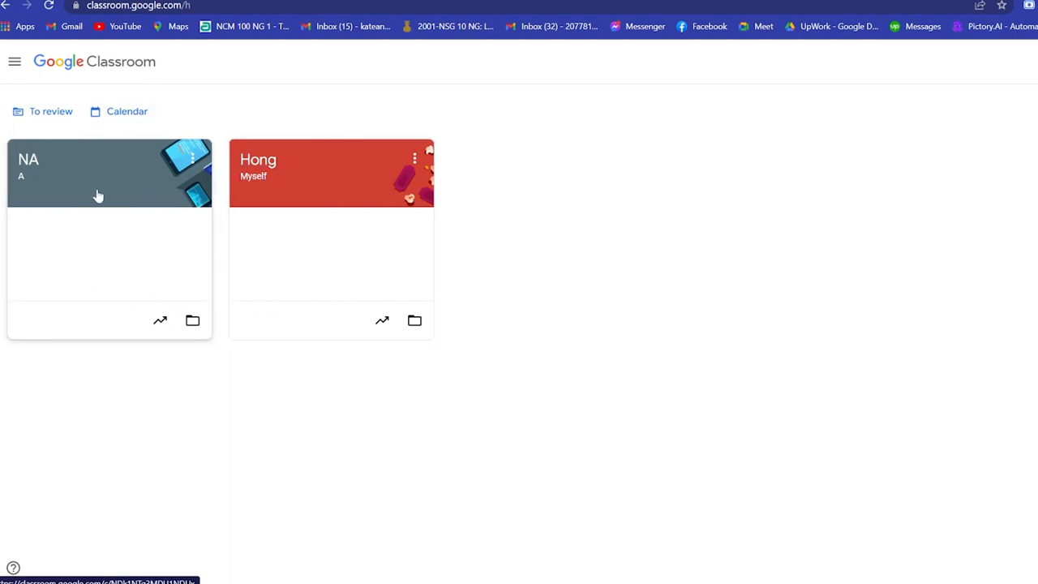
mouse_move(286, 233)
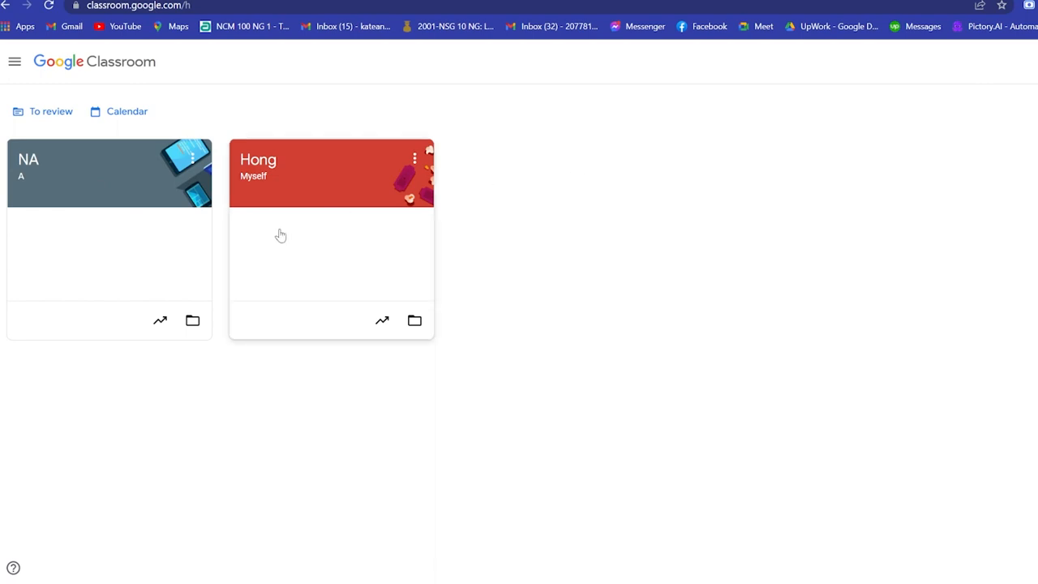
mouse_move(168, 247)
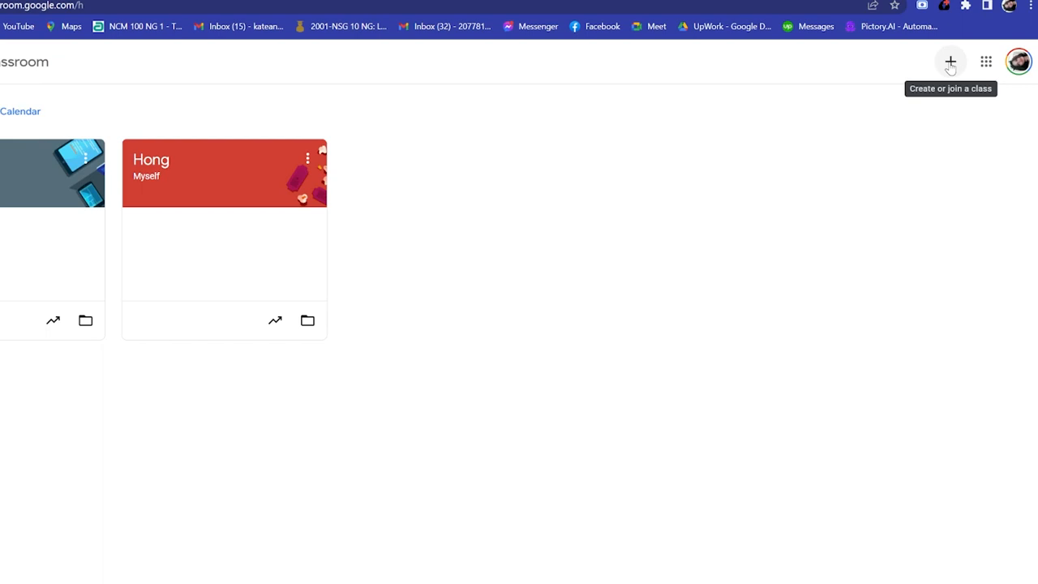
Bring up the join-or-create-a-class choices from Classroom's + button
click(951, 60)
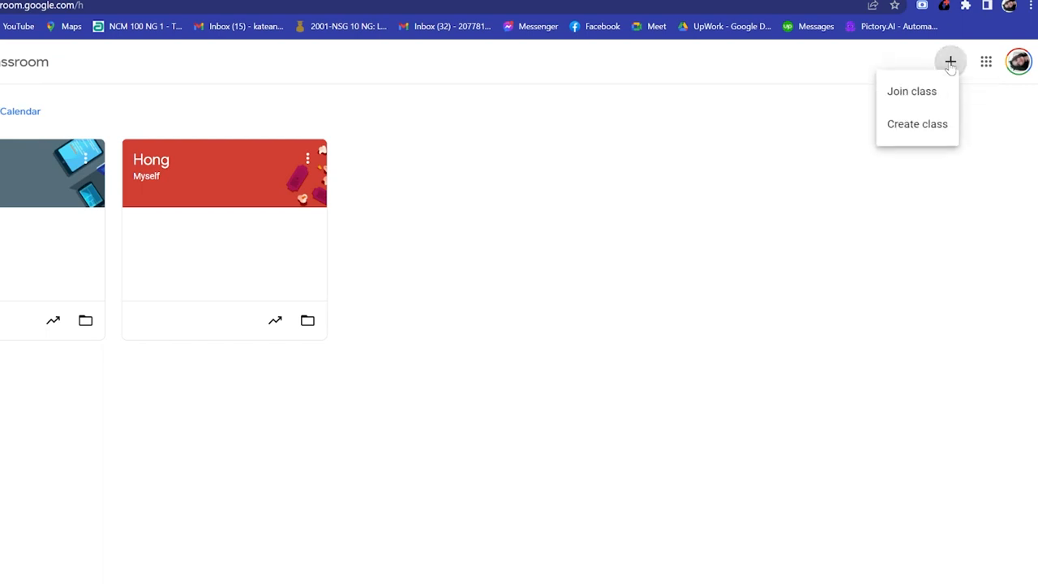
mouse_move(911, 91)
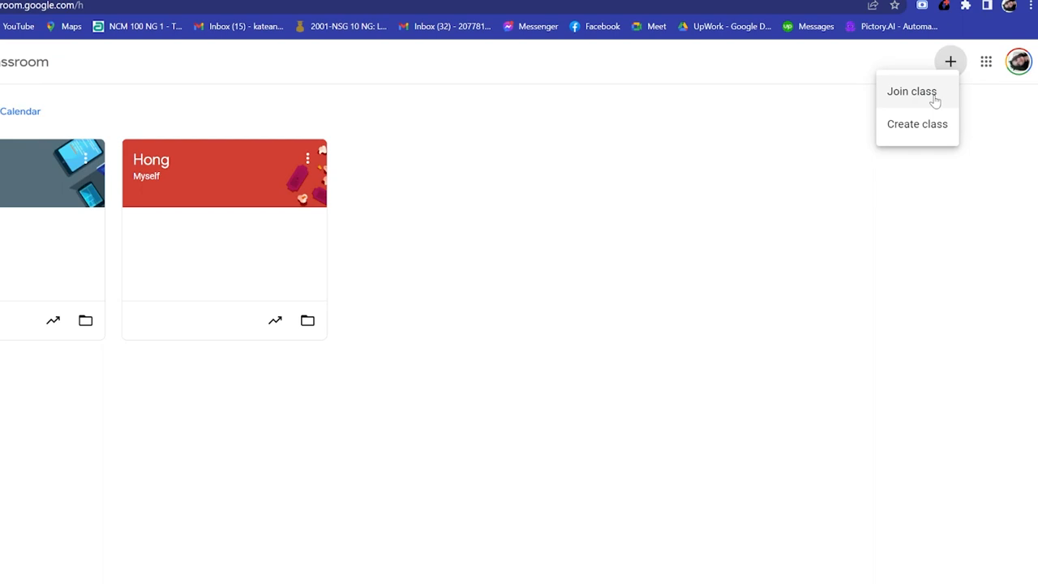
click(910, 91)
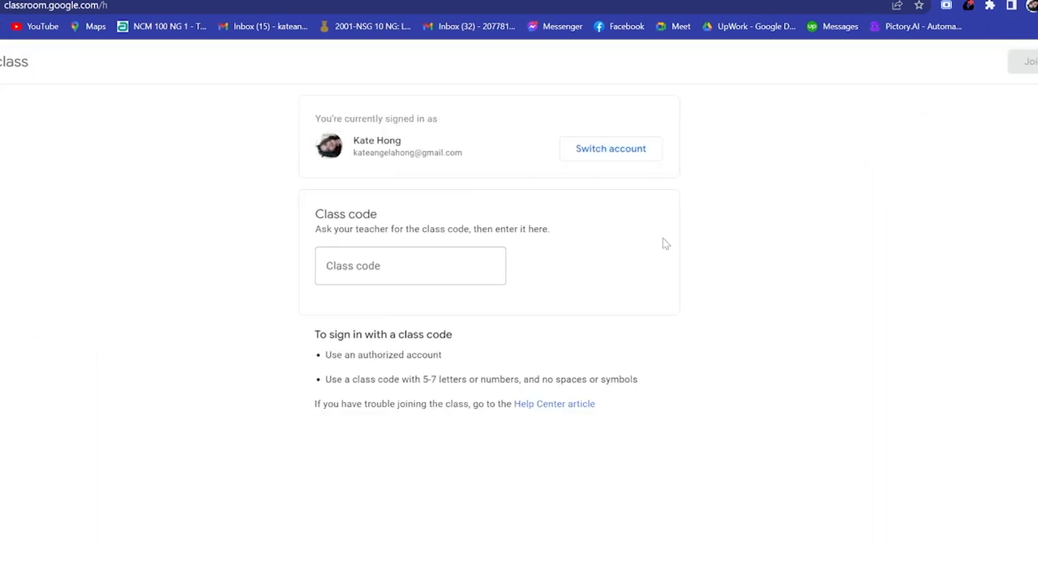
click(410, 266)
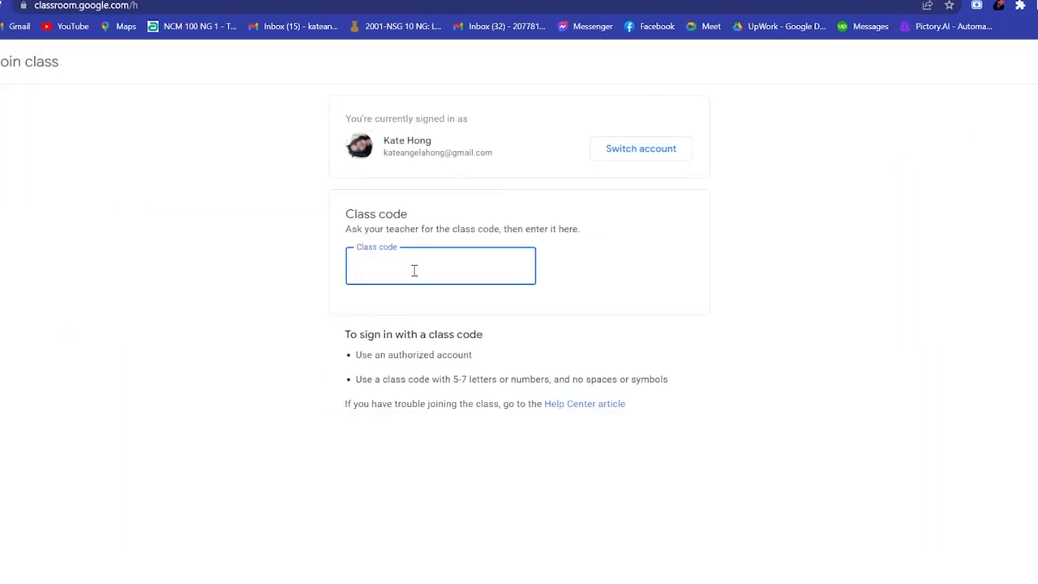
mouse_move(485, 94)
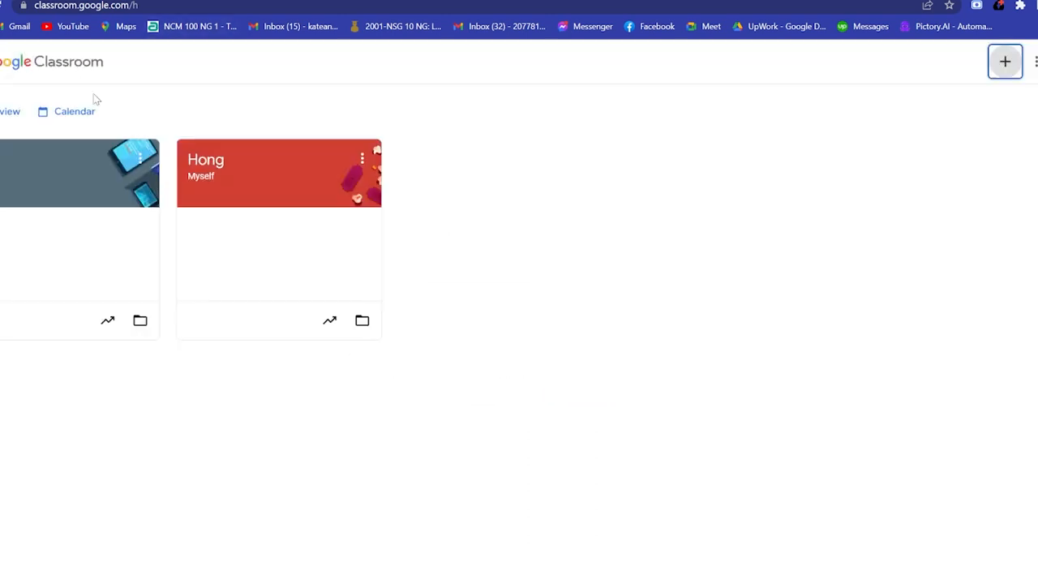
Start creating a class, acknowledge the school-use notice and continue to the empty class form
click(1006, 61)
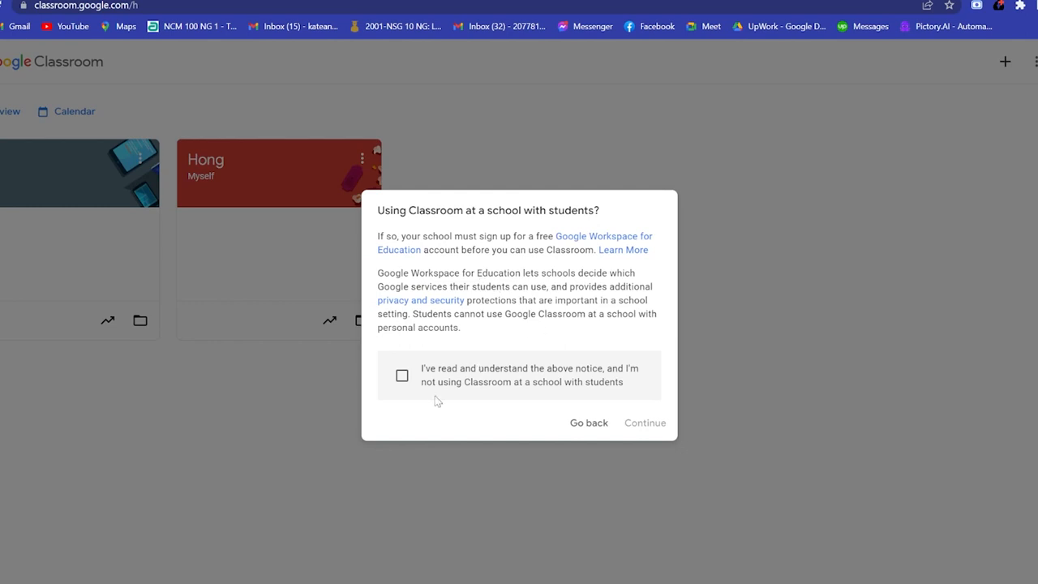
click(403, 375)
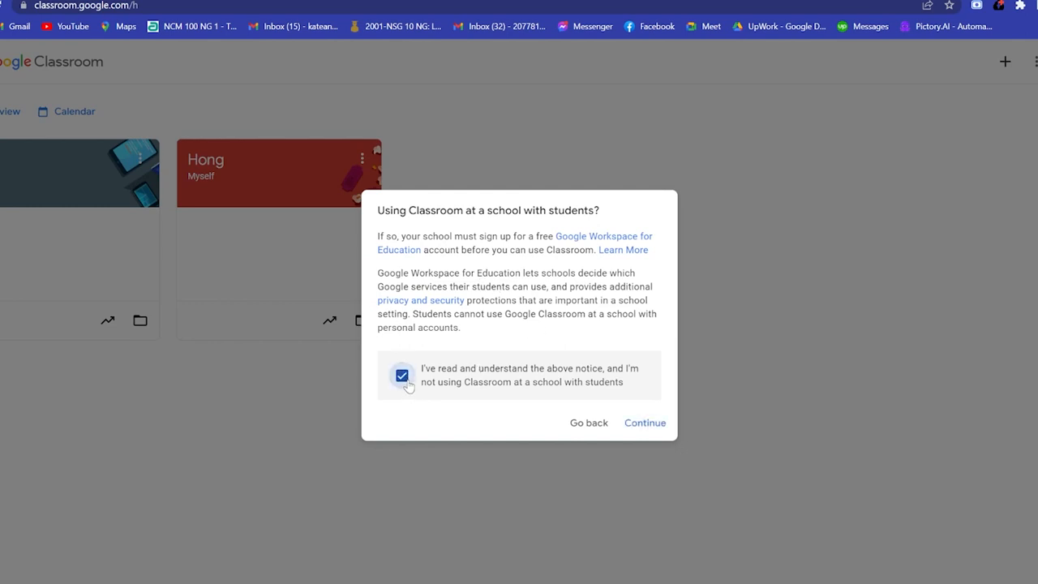
mouse_move(525, 272)
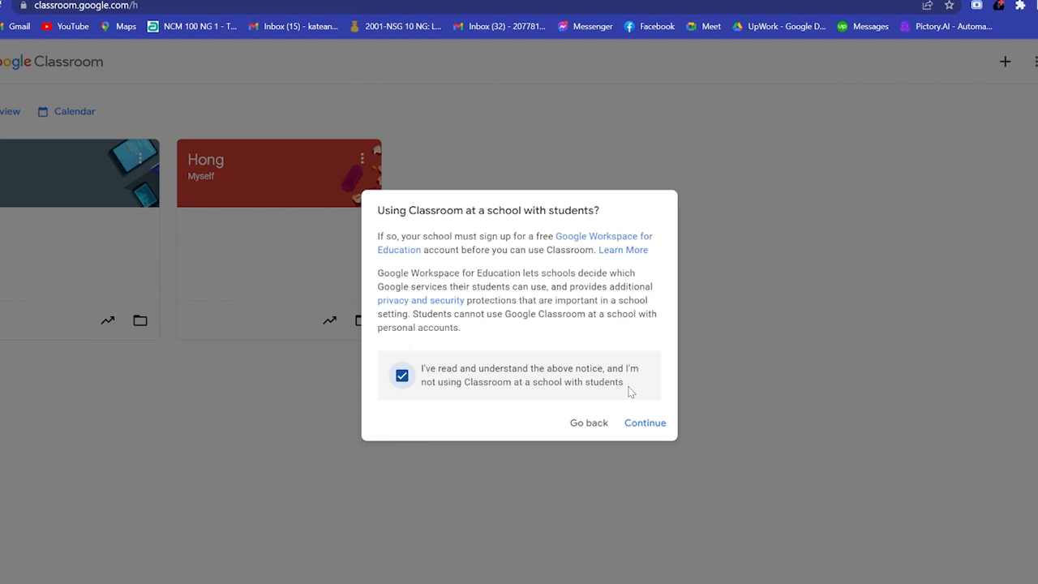
click(645, 422)
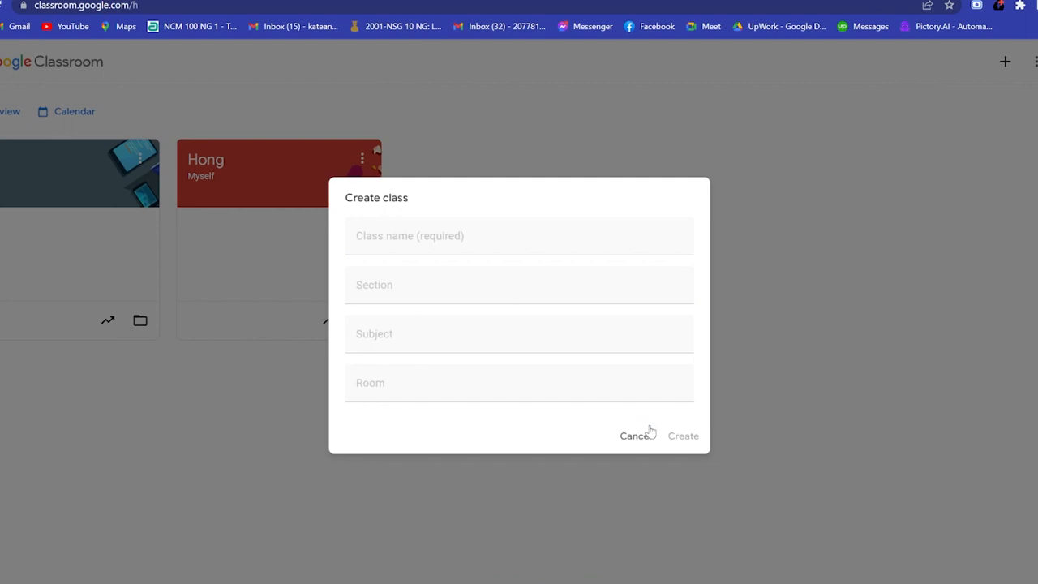
Create the class Bonifacio with section NA, subject Mathematics and room 106
click(500, 243)
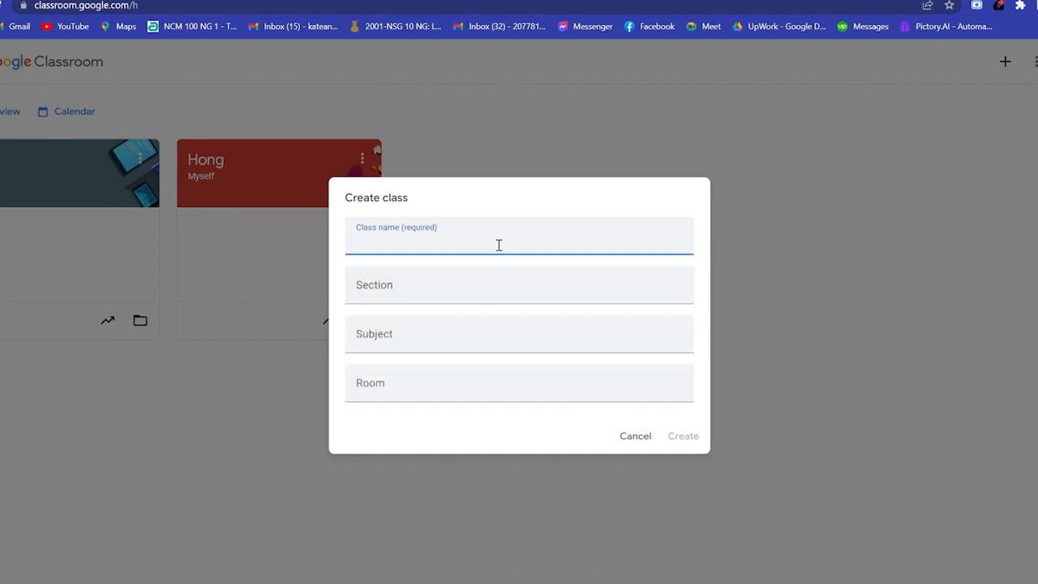
text(Bonifacio)
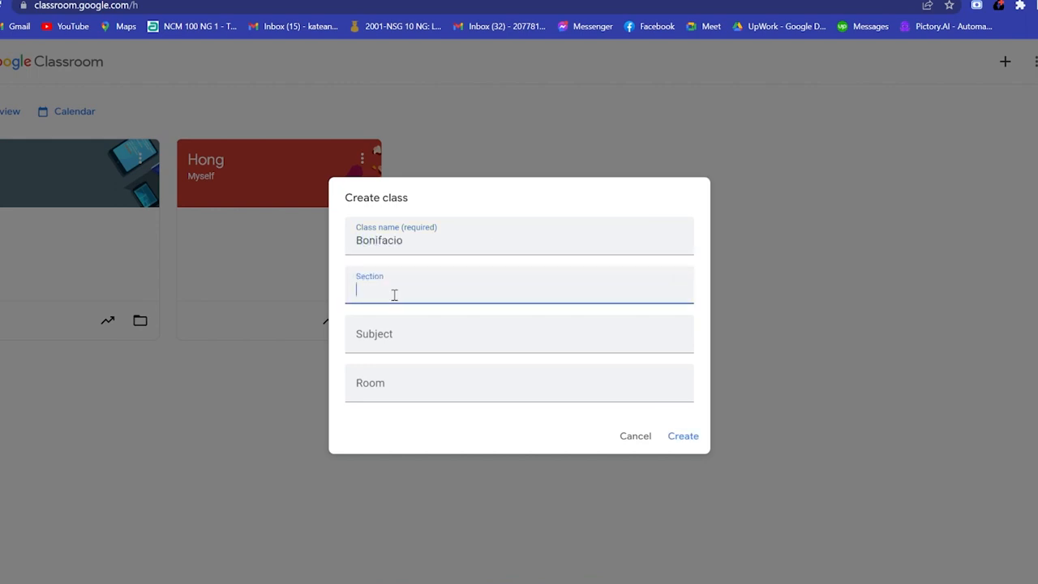
text(NA)
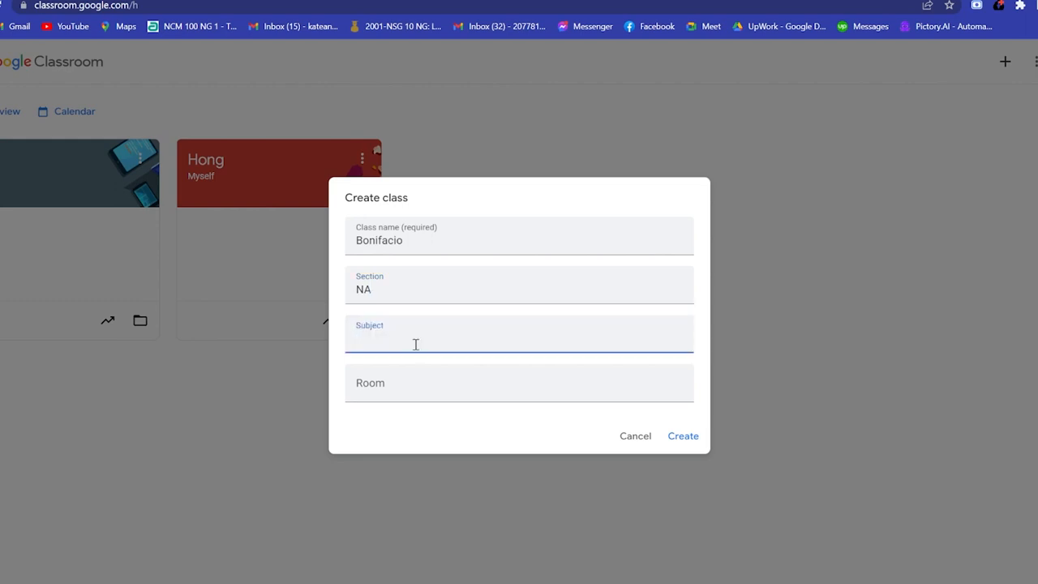
text(Mathematics)
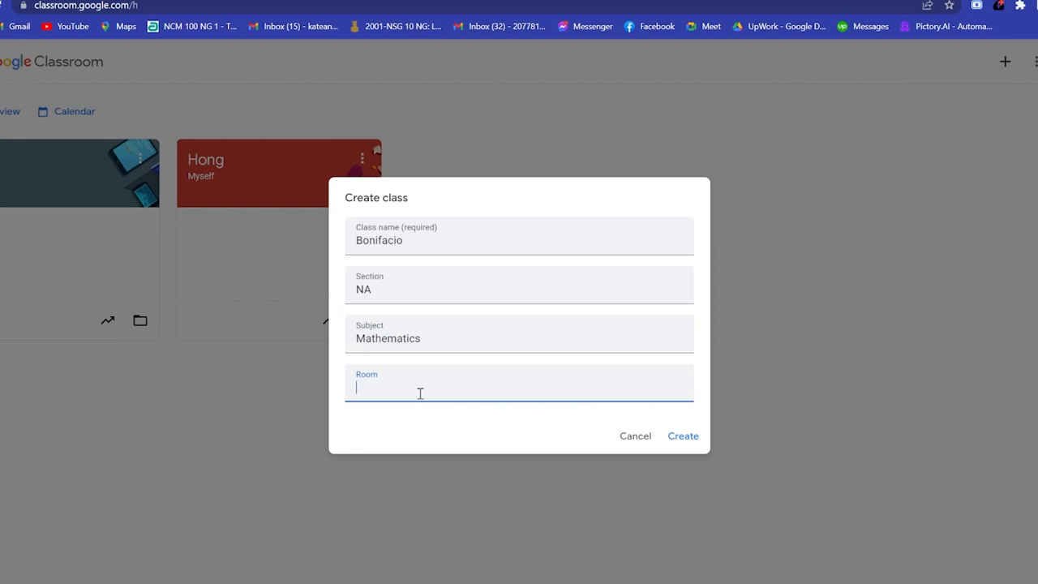
text(1)
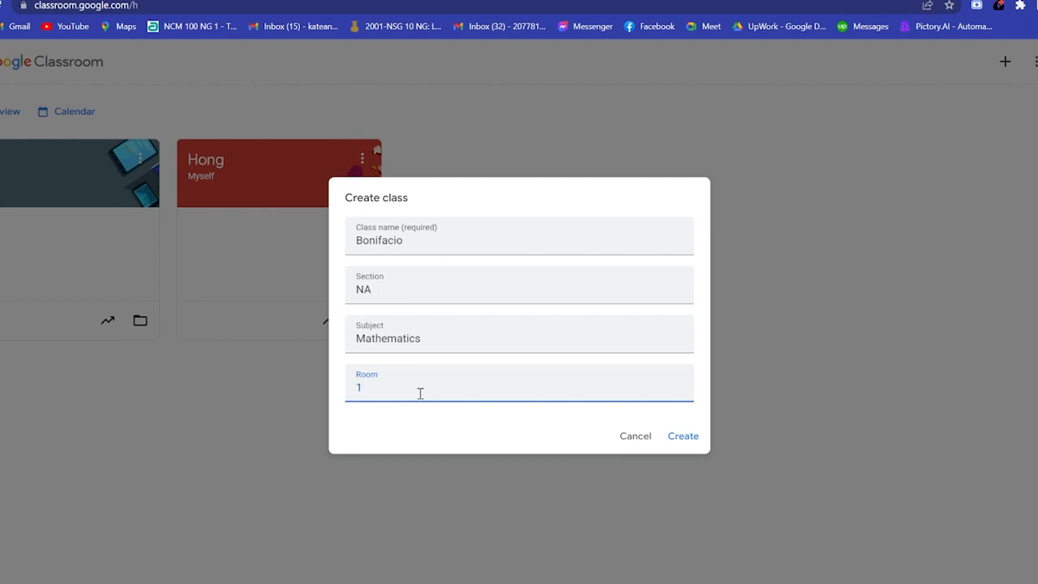
text(06)
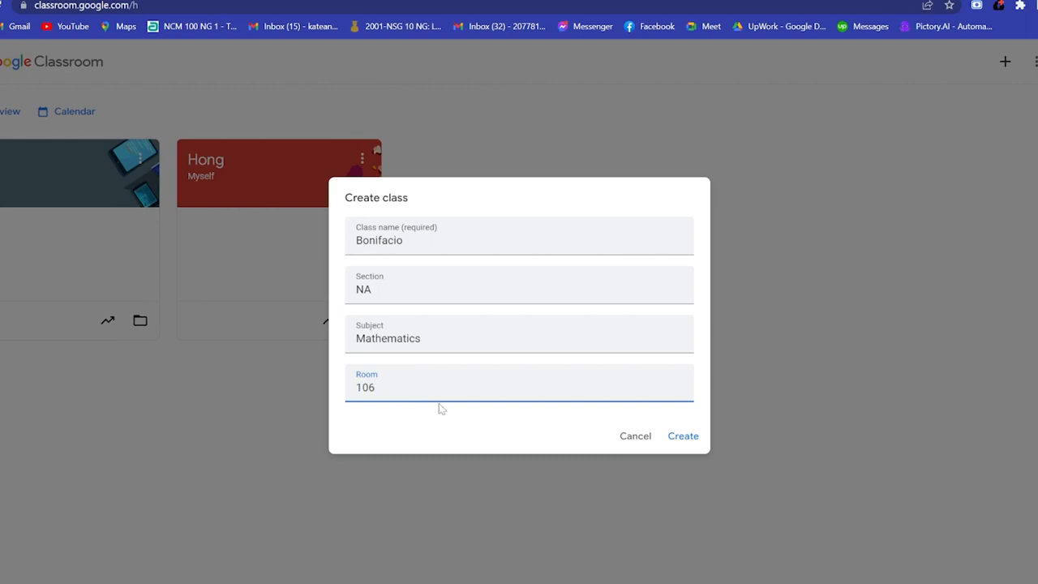
click(683, 435)
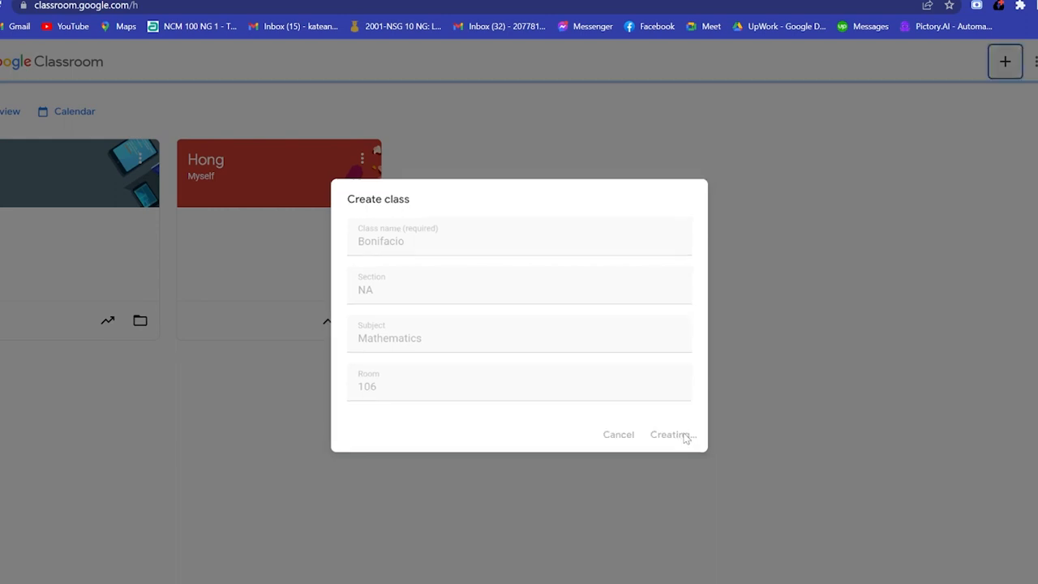
click(668, 434)
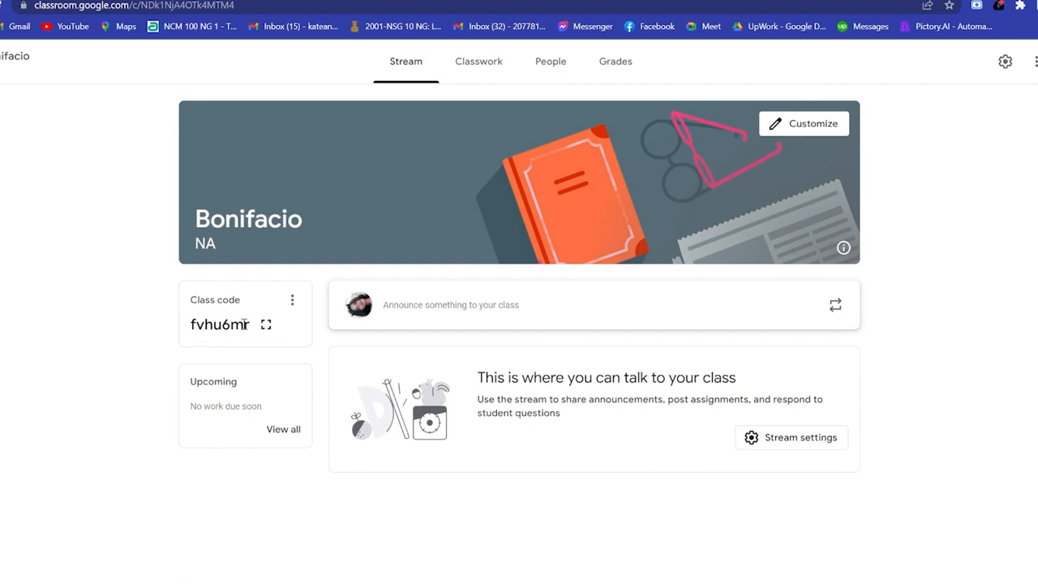
double_click(217, 324)
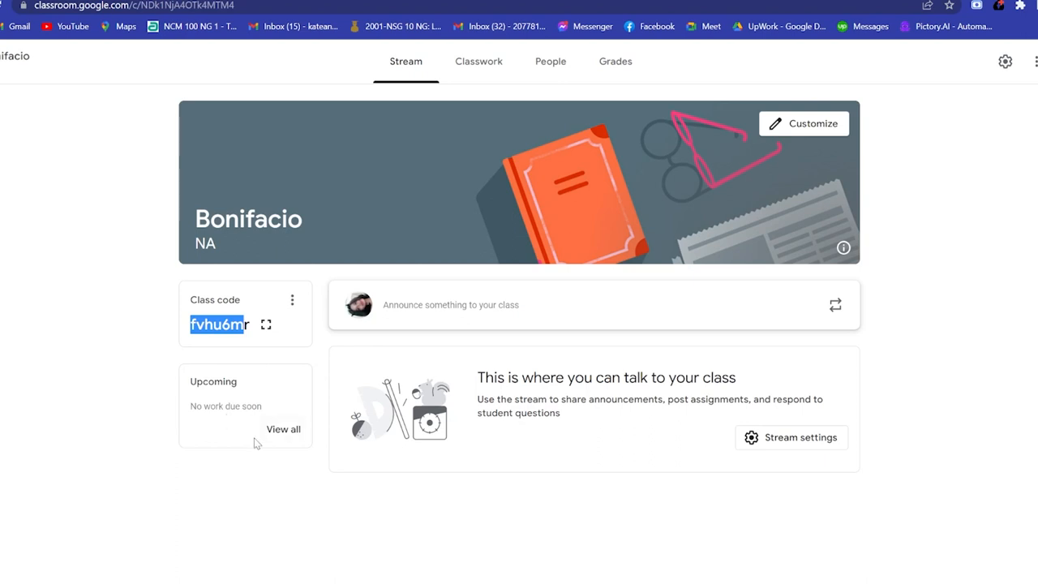
mouse_move(219, 430)
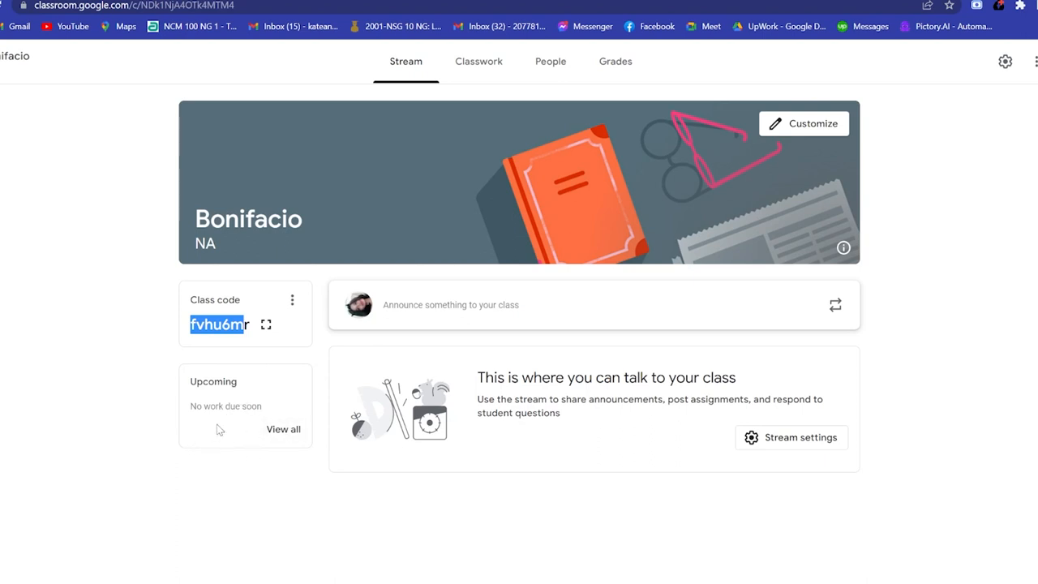
mouse_move(347, 396)
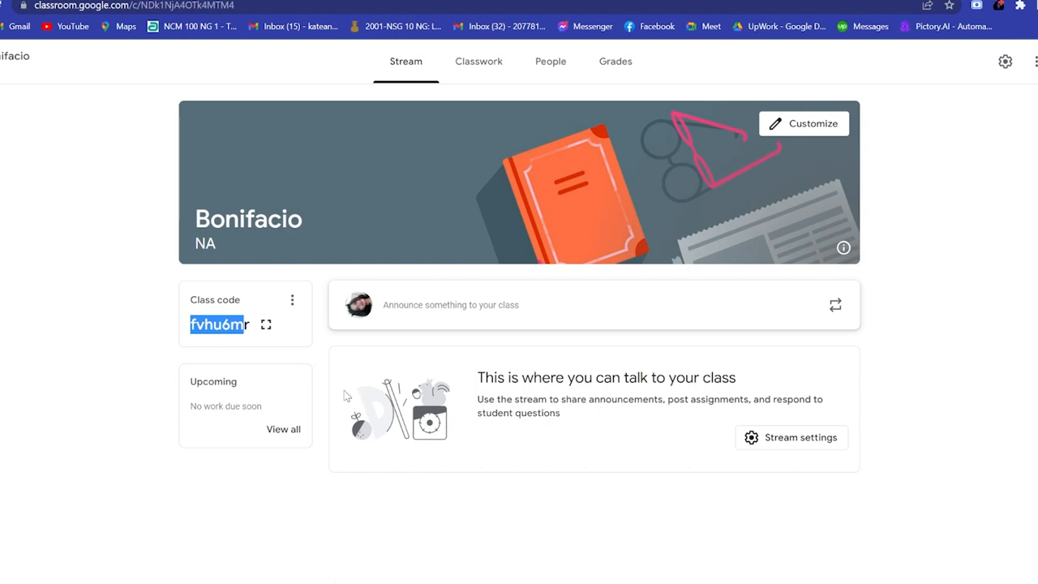
mouse_move(527, 150)
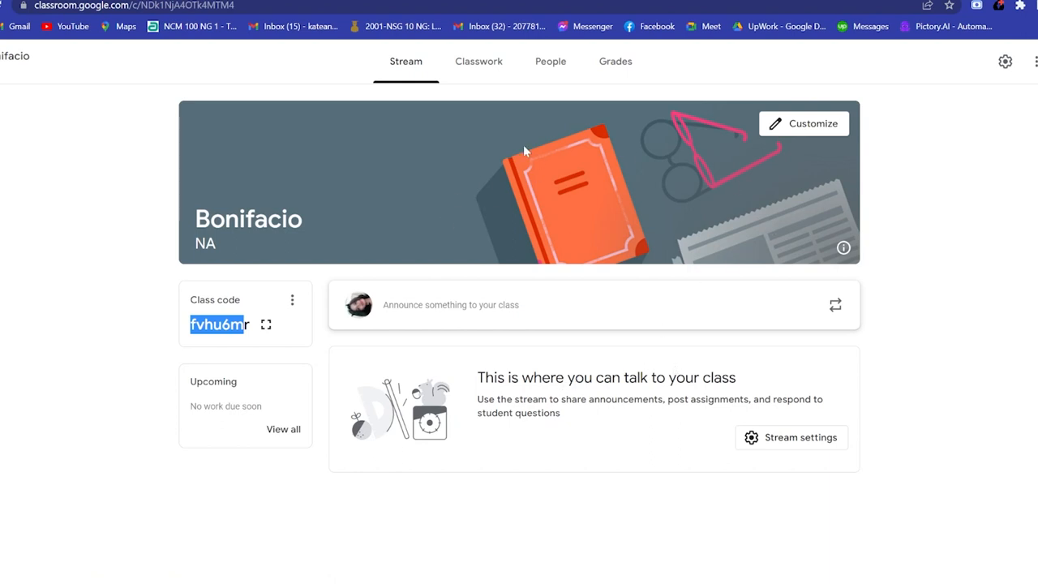
mouse_move(353, 339)
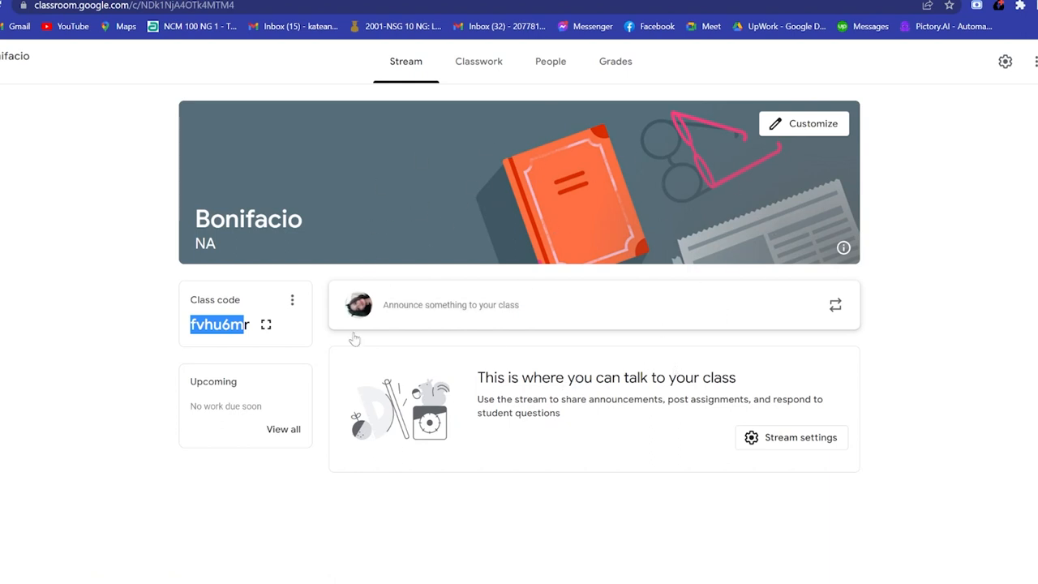
mouse_move(539, 187)
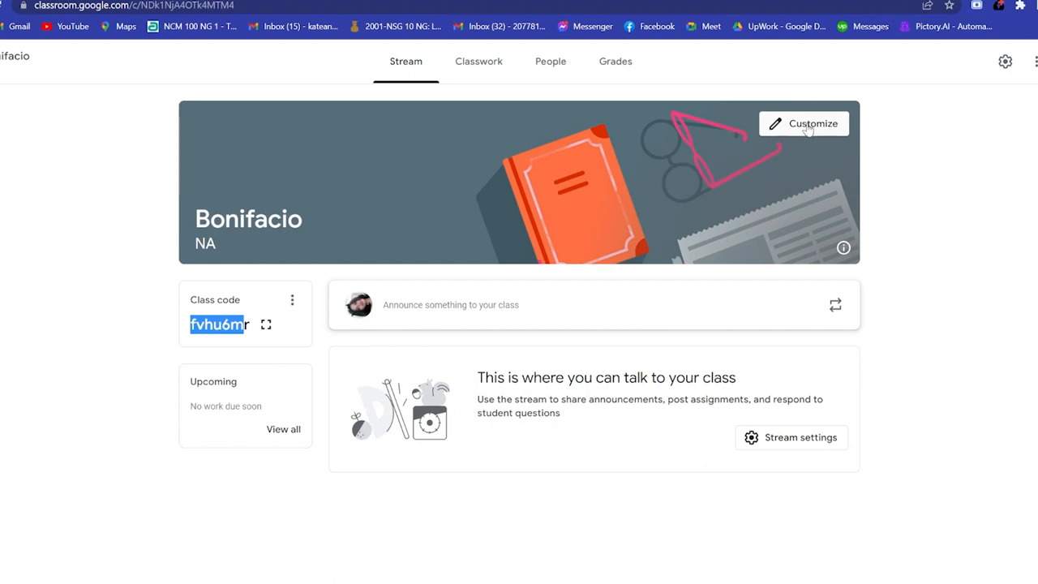
Give the Bonifacio class a teal theme colour through Customize and save it
click(805, 123)
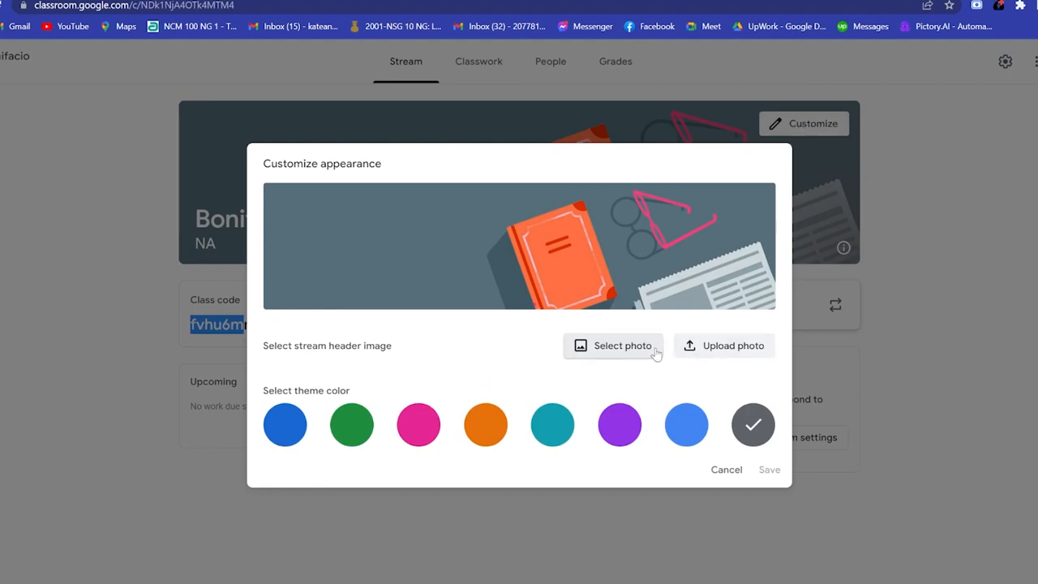
mouse_move(807, 341)
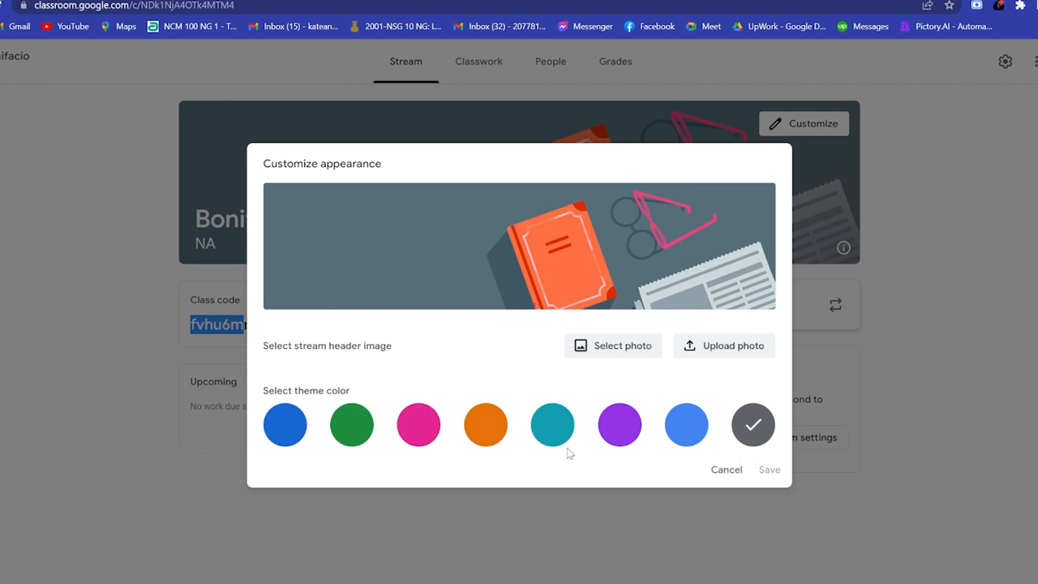
mouse_move(464, 418)
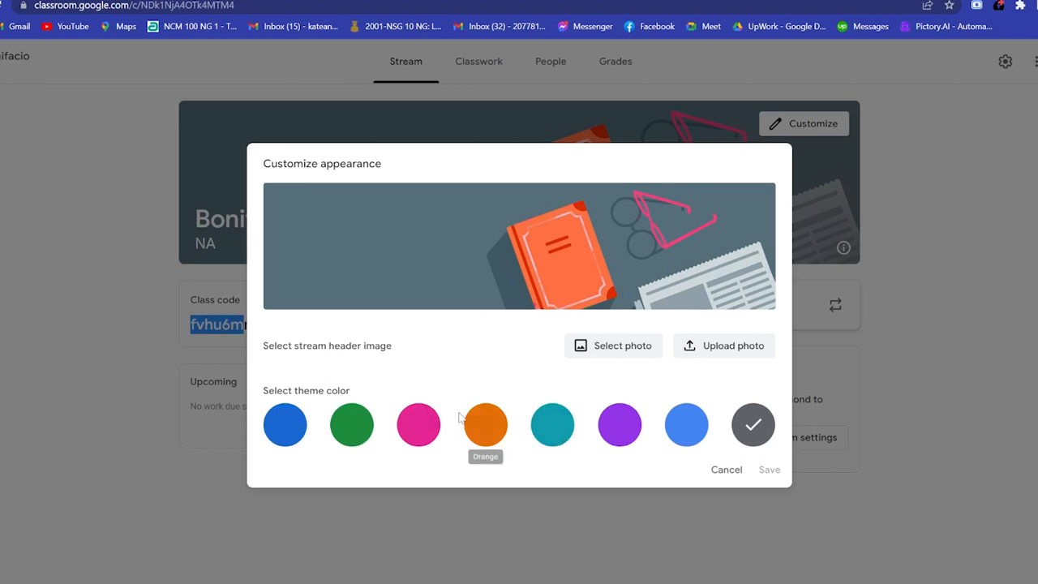
mouse_move(548, 465)
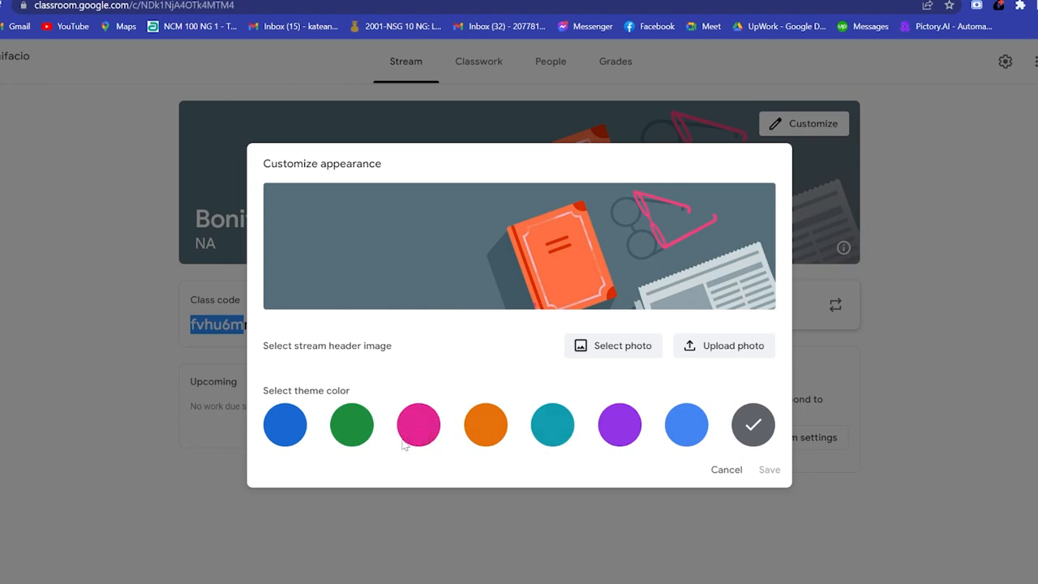
click(551, 425)
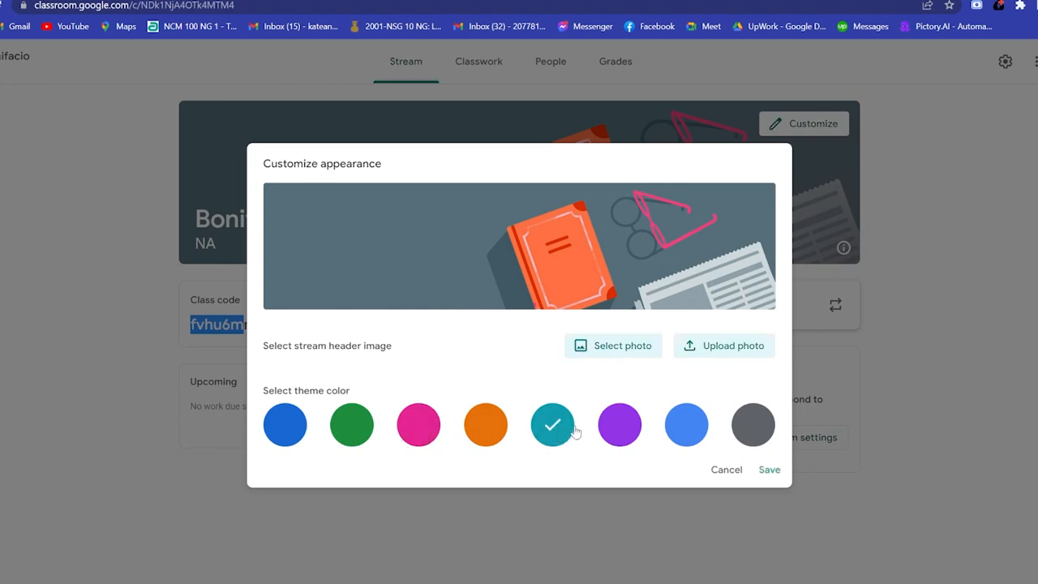
click(768, 470)
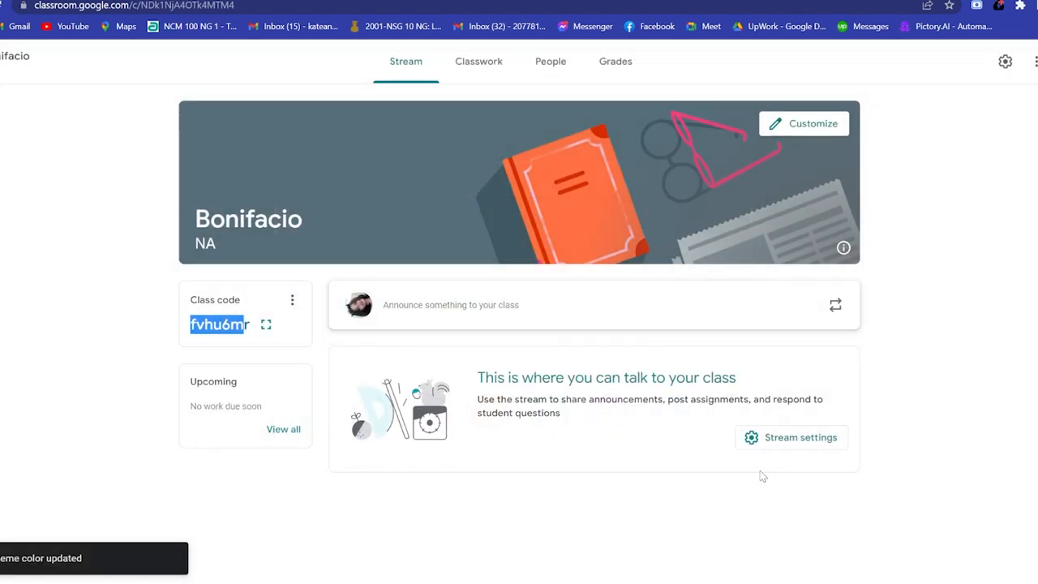
mouse_move(553, 399)
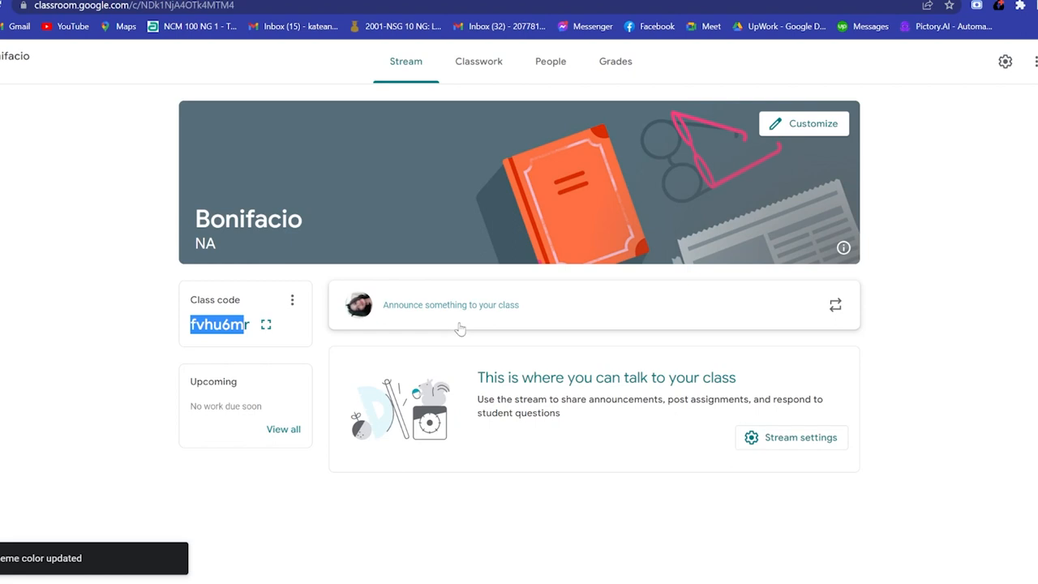
click(451, 305)
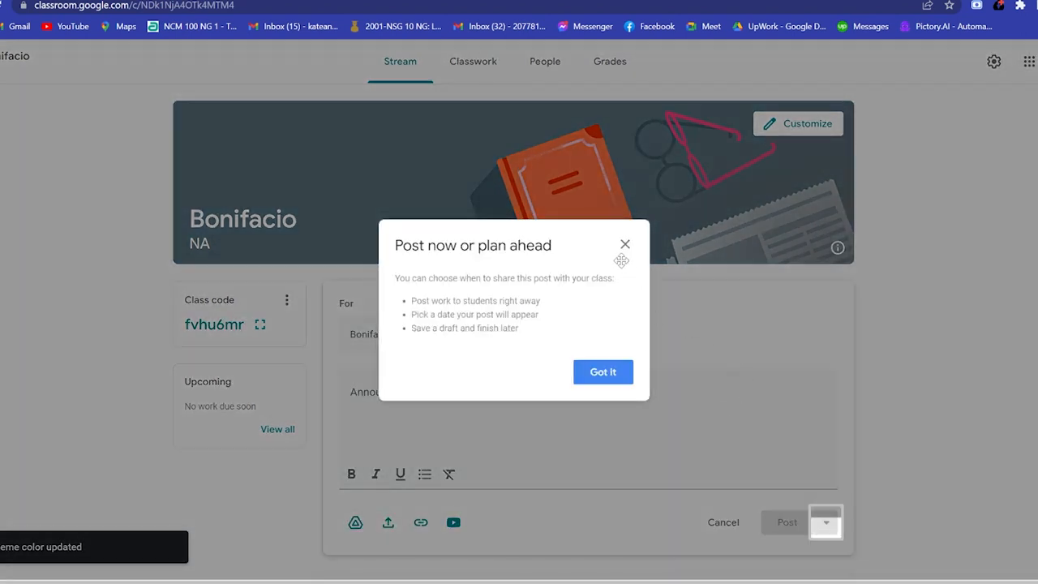
click(603, 372)
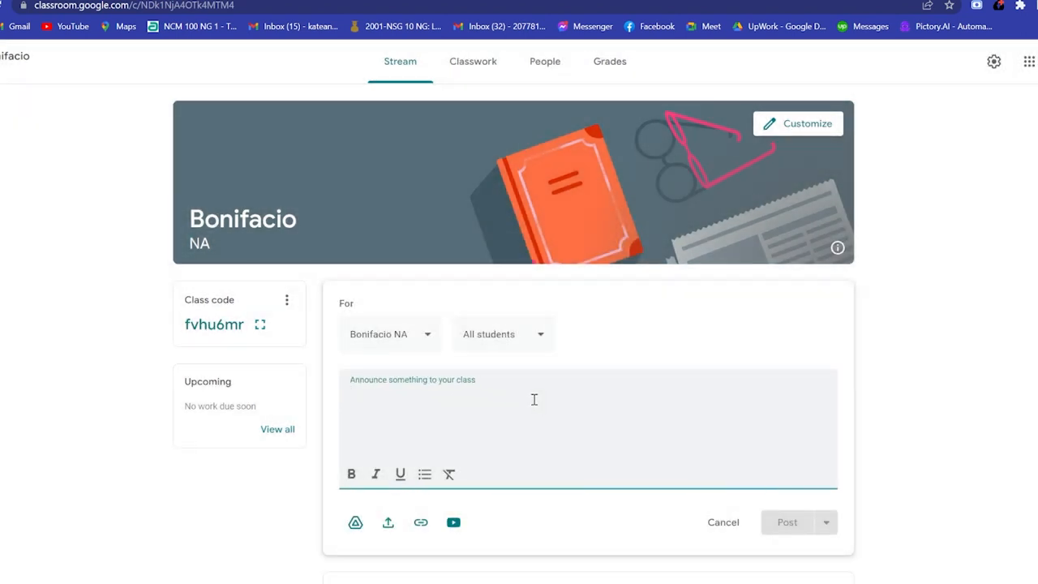
text(We w)
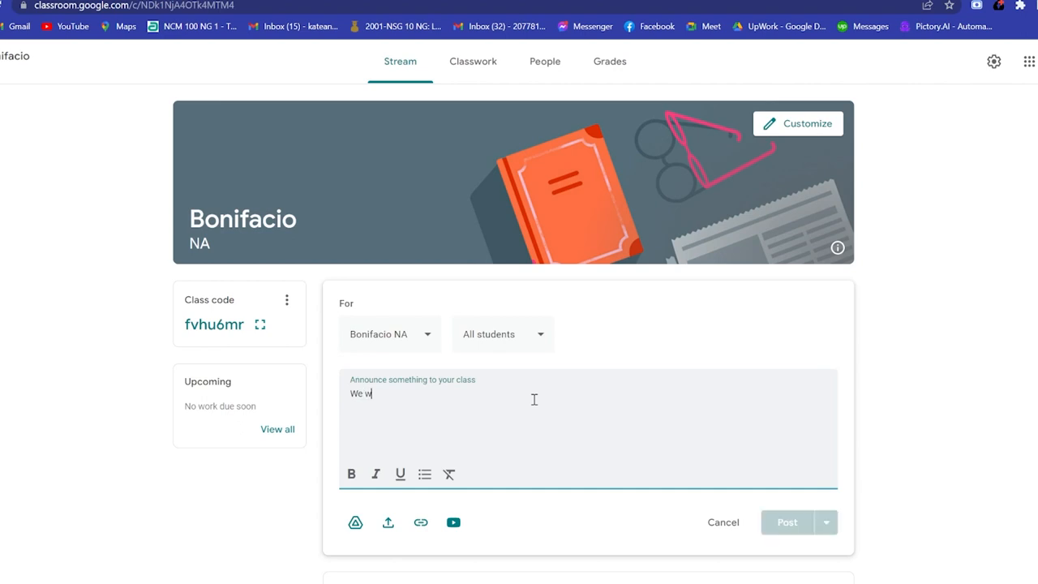
text(ill be having a virtual mee)
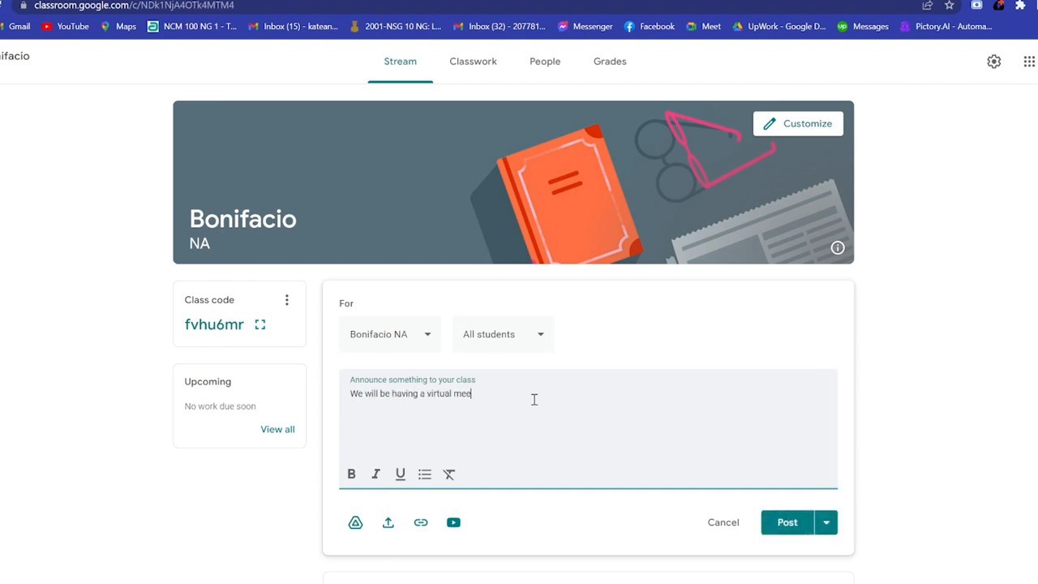
text(ting @1)
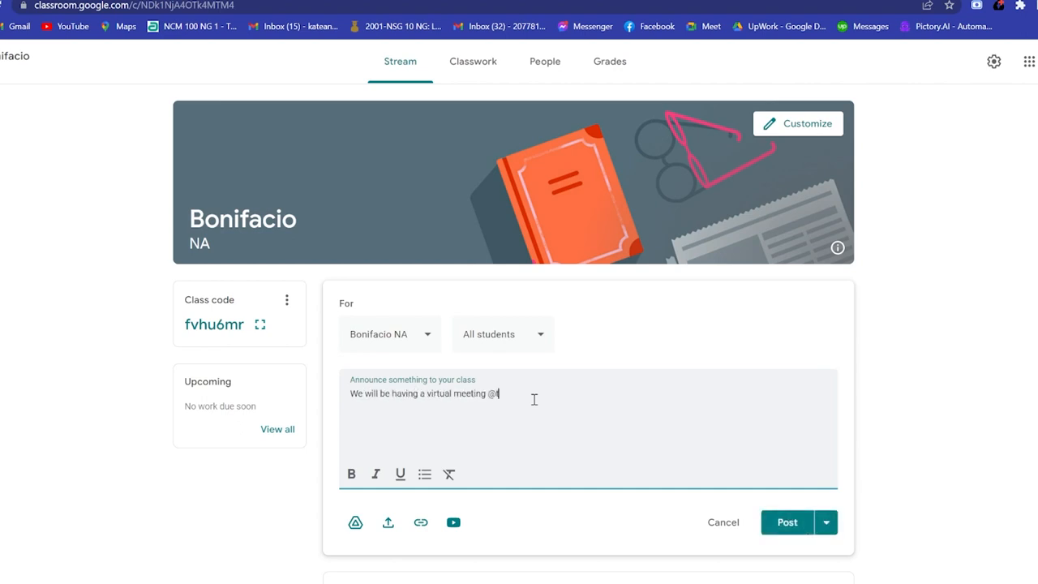
text(ime)
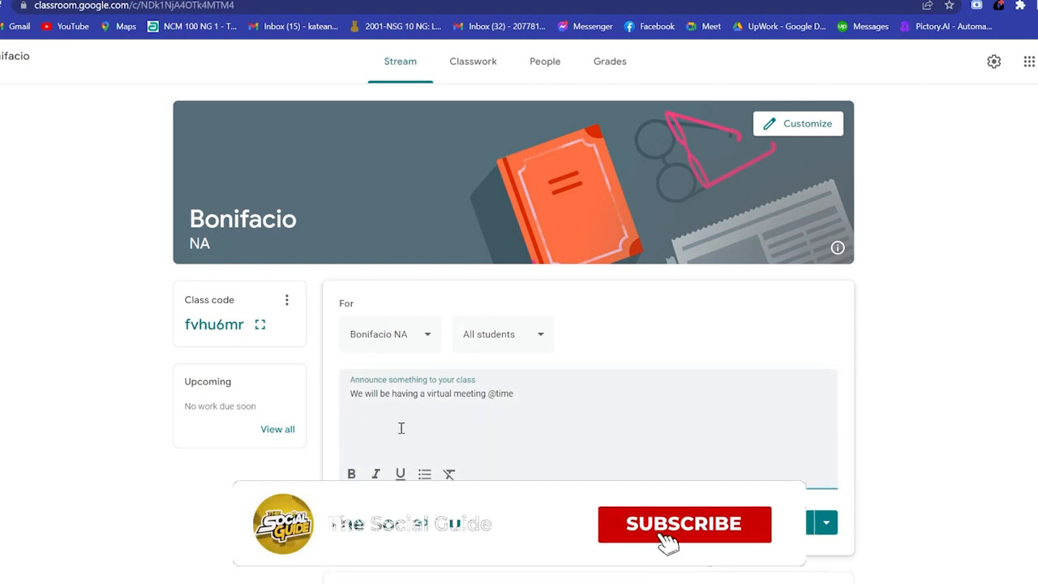
click(684, 524)
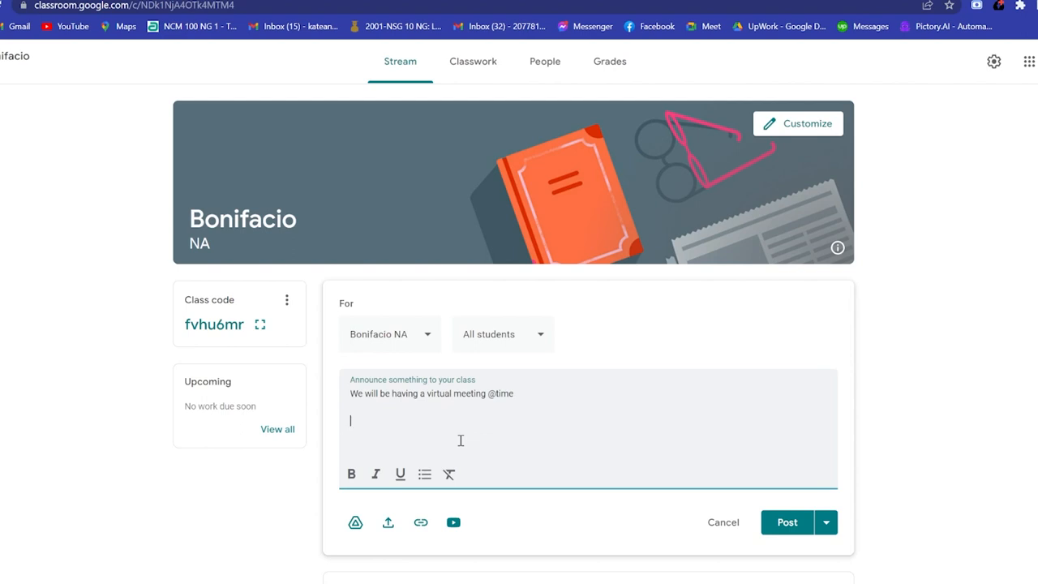
mouse_move(388, 524)
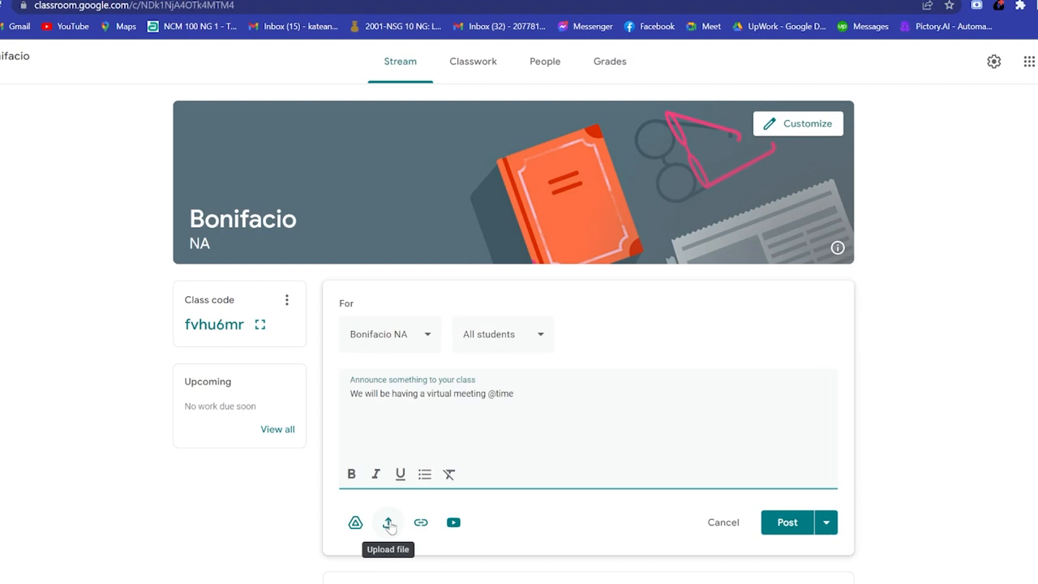
Leave the unposted draft by heading to the Classwork page, raising the discard prompt
key(Enter)
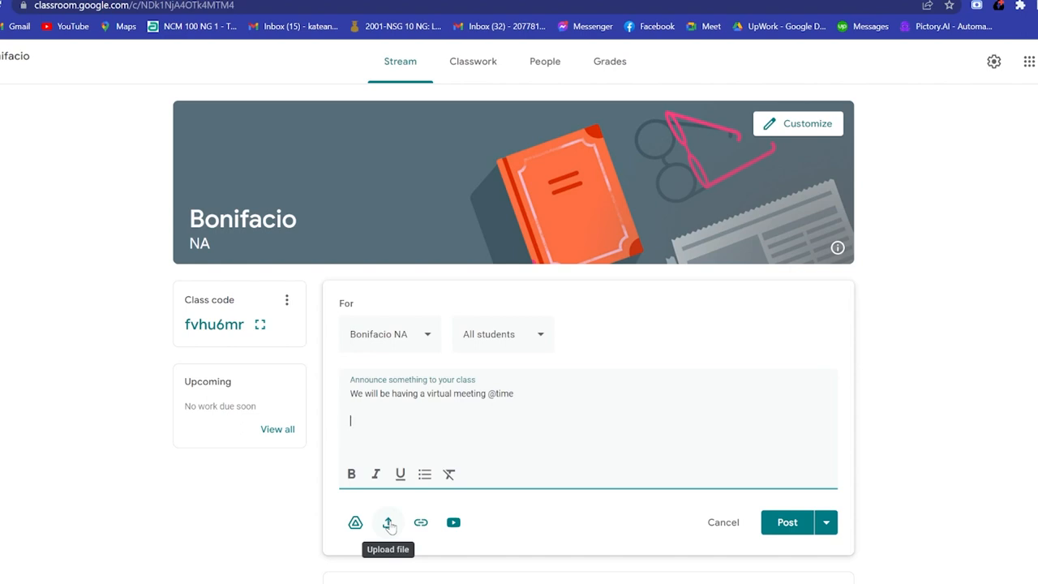
scroll(down, 3)
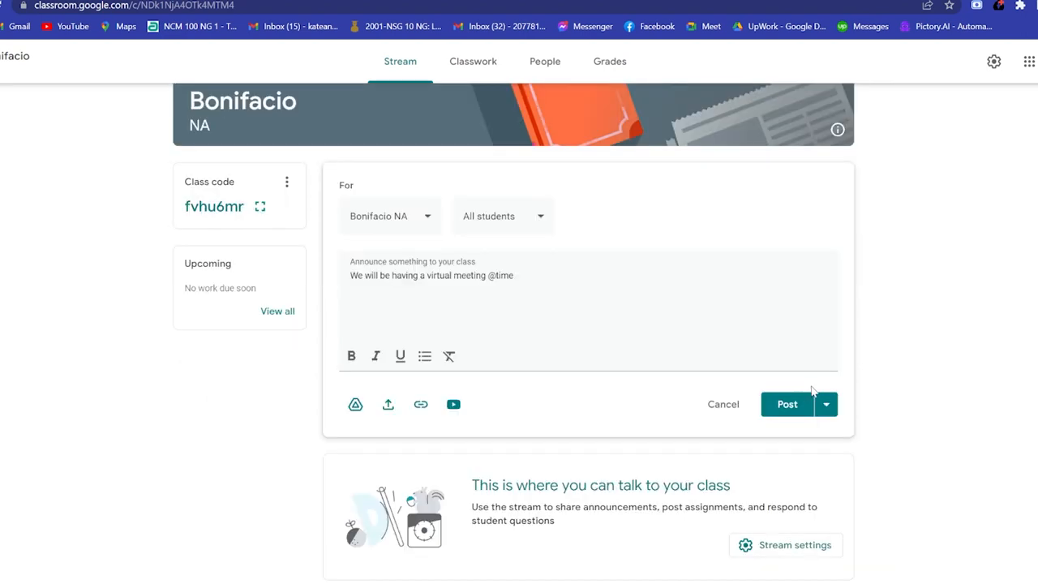
scroll(up, 3)
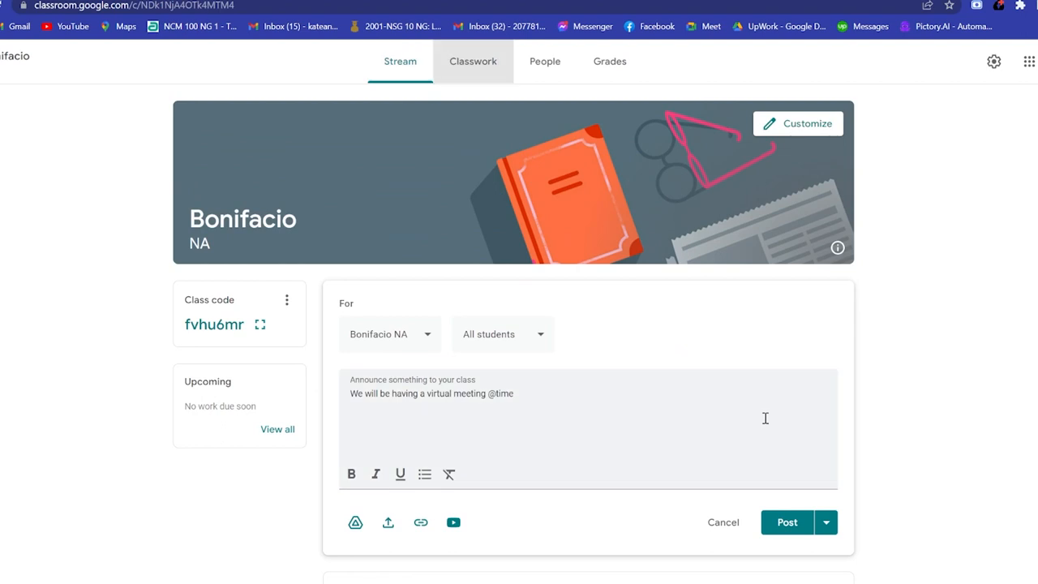
click(474, 62)
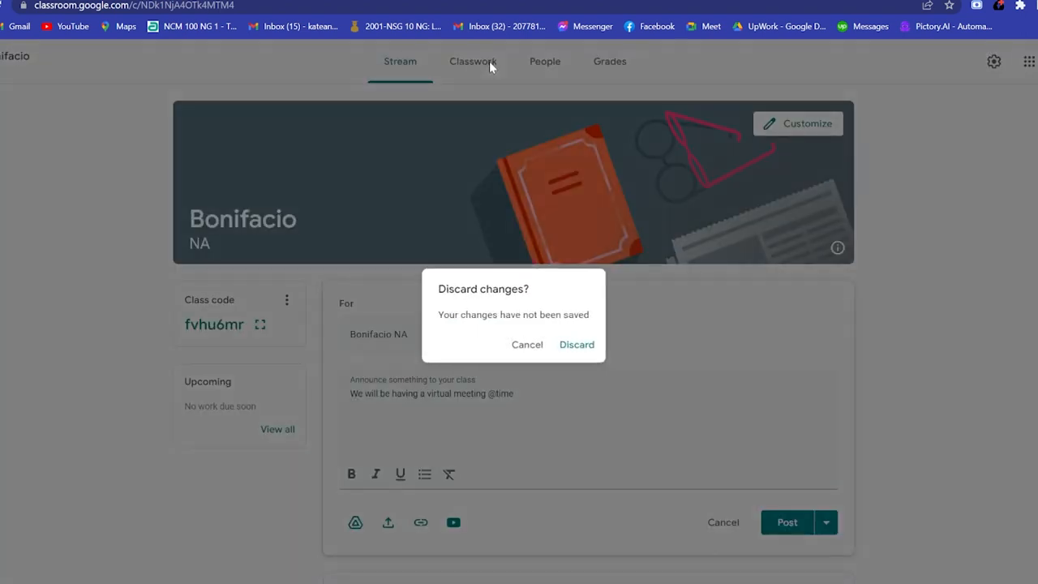
Discard the announcement draft and bring up the Create menu of classwork types
click(577, 344)
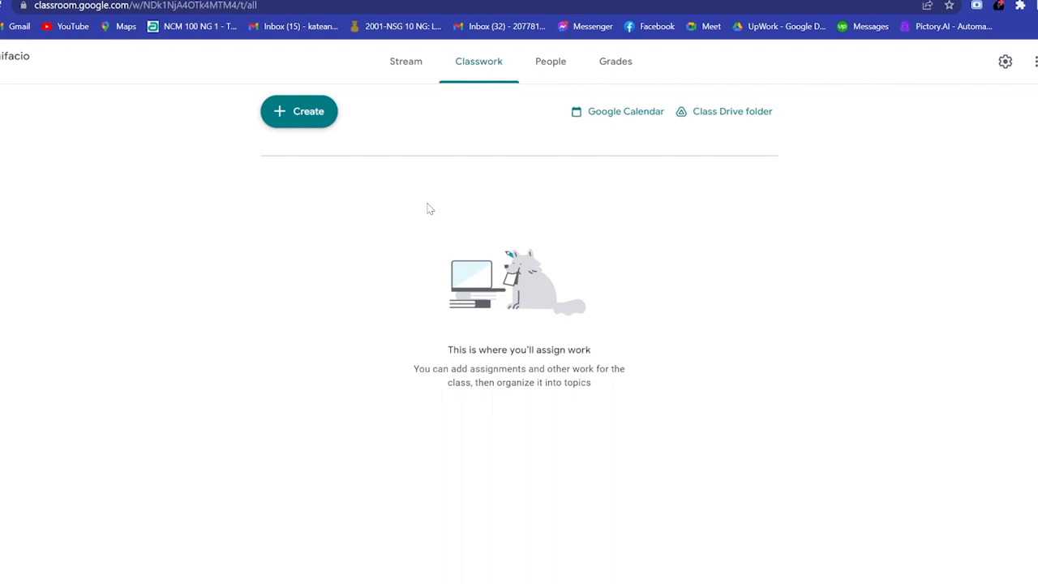
click(299, 111)
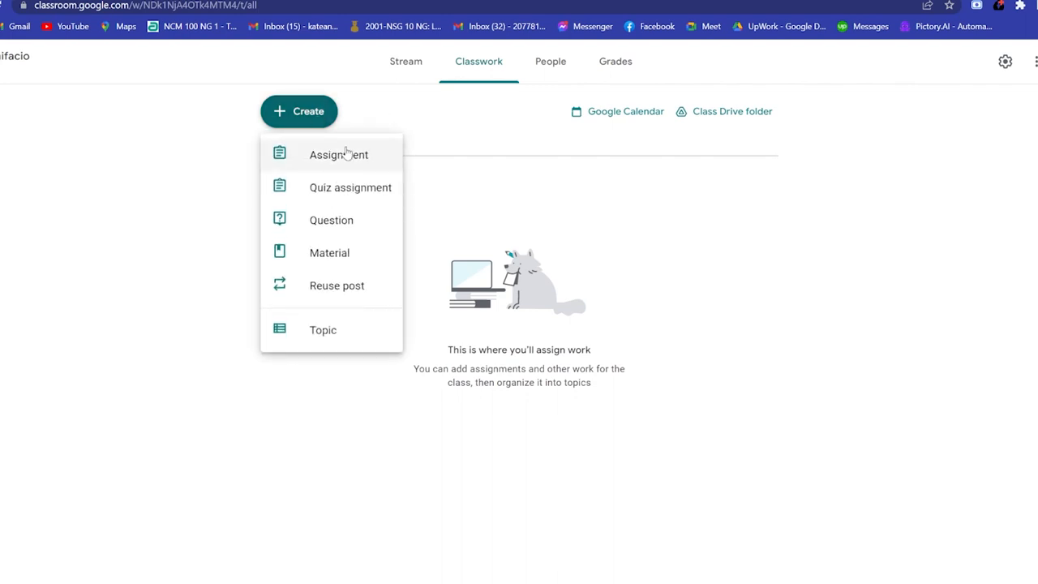
mouse_move(344, 191)
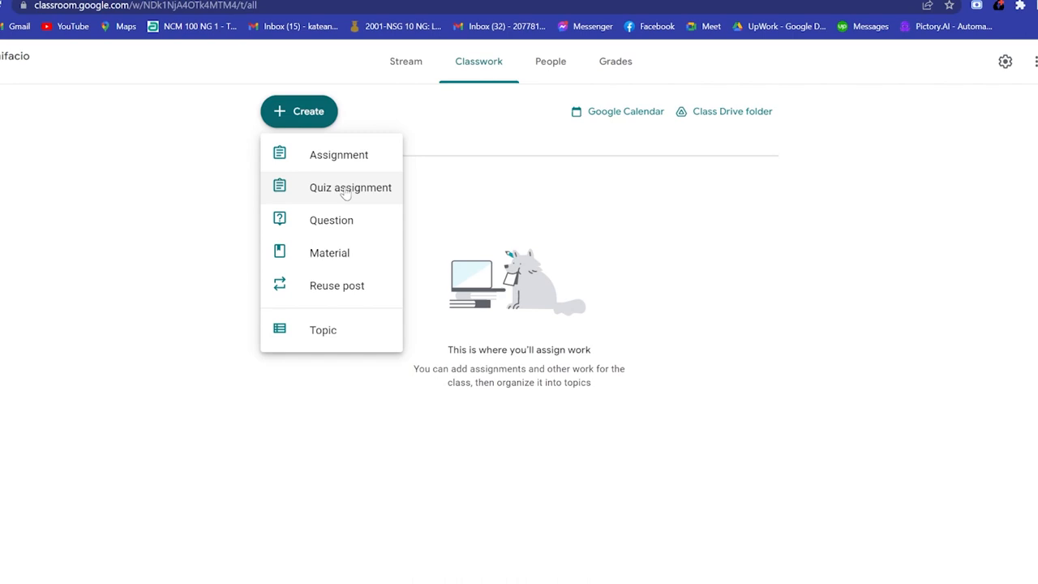
mouse_move(323, 221)
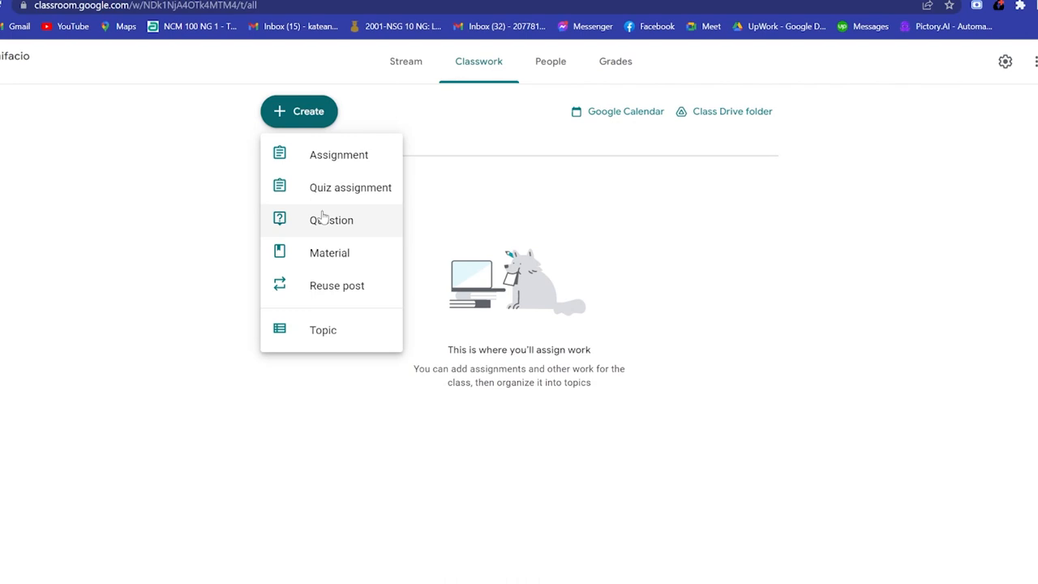
mouse_move(323, 227)
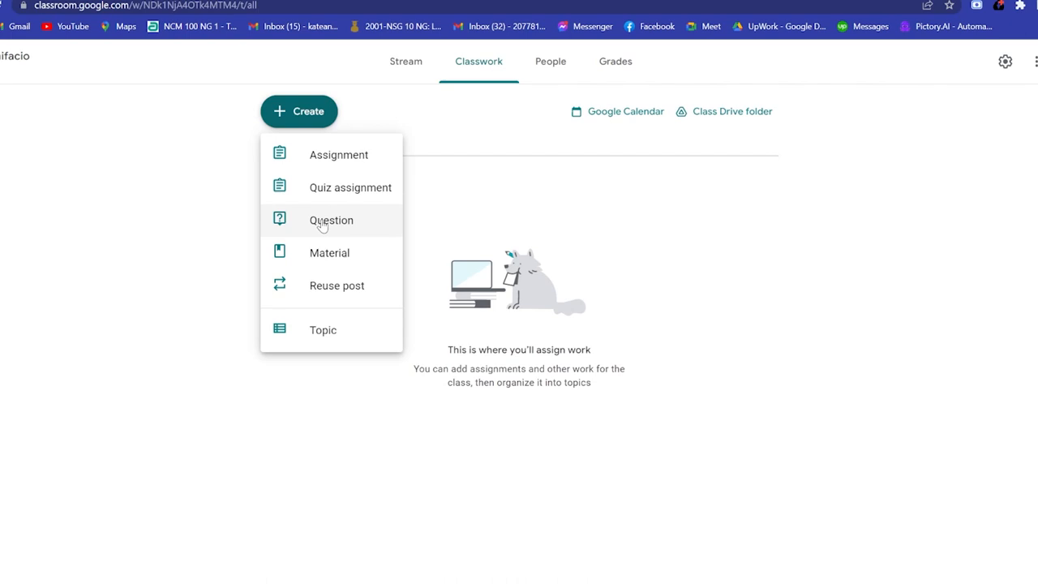
mouse_move(359, 318)
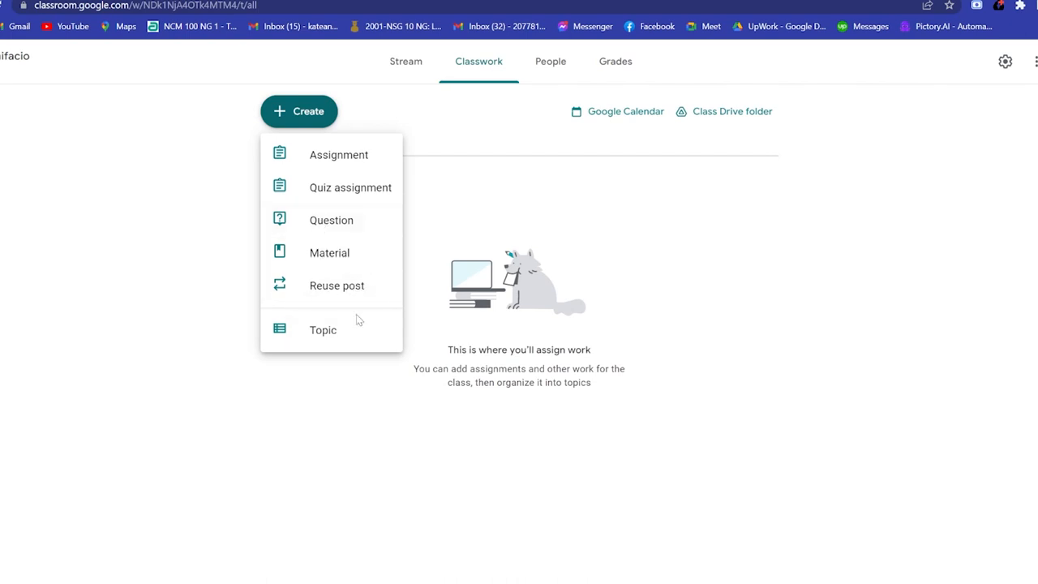
mouse_move(347, 159)
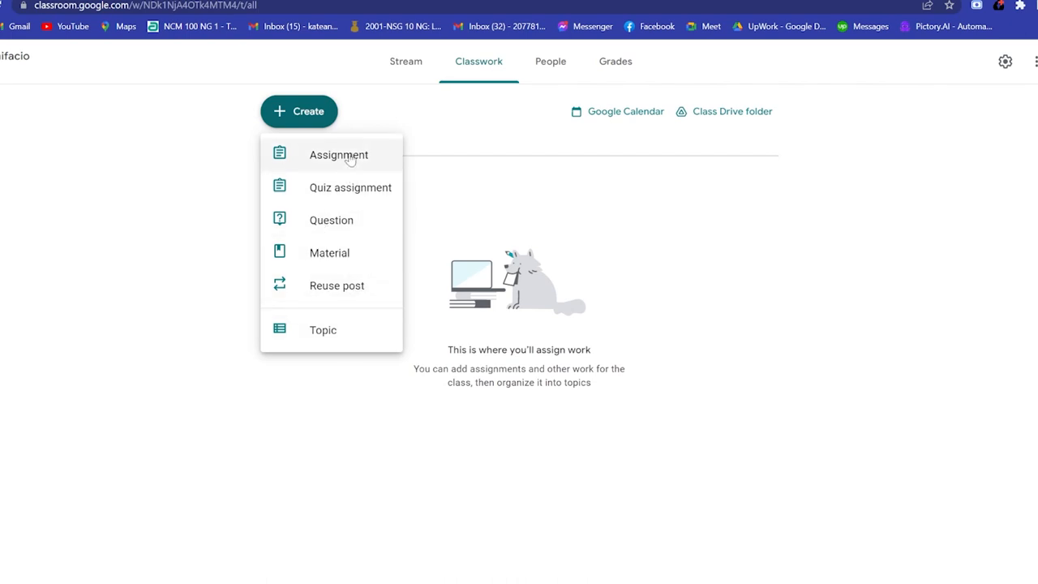
Start a new assignment titled 'Assignment #1' with filler instruction text
click(338, 156)
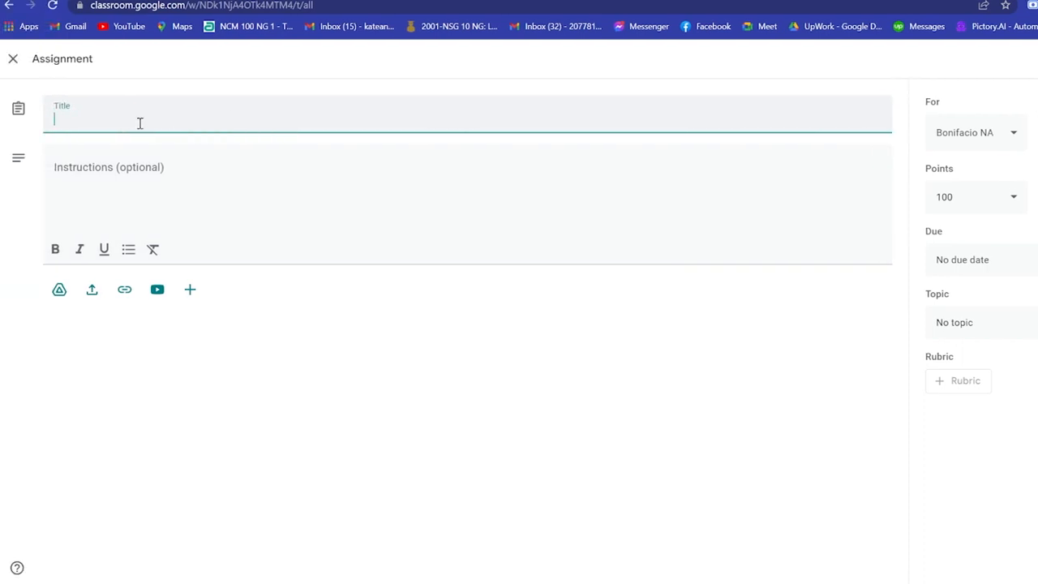
text(Assignment #1)
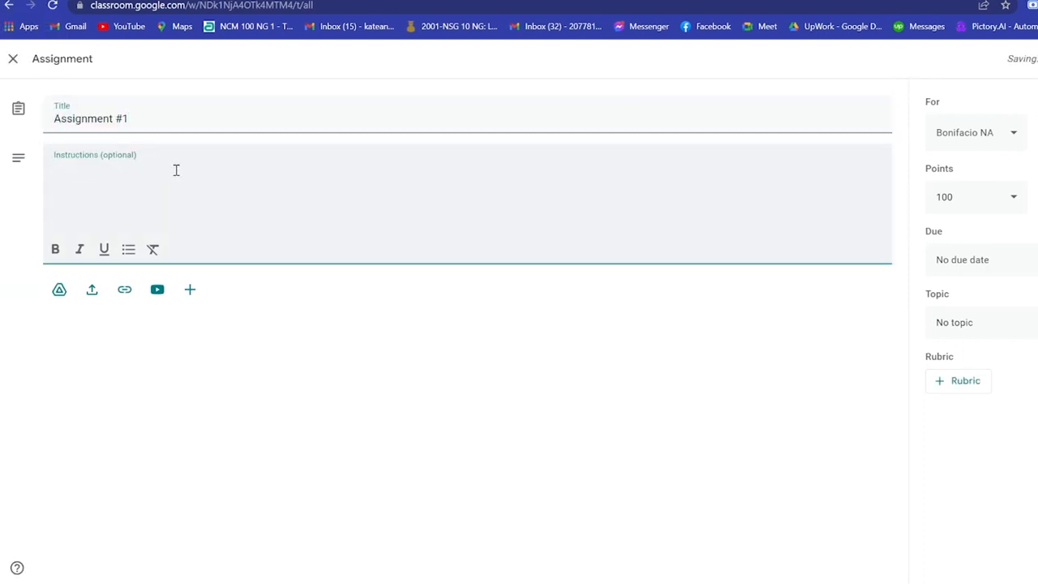
text(fefefnef)
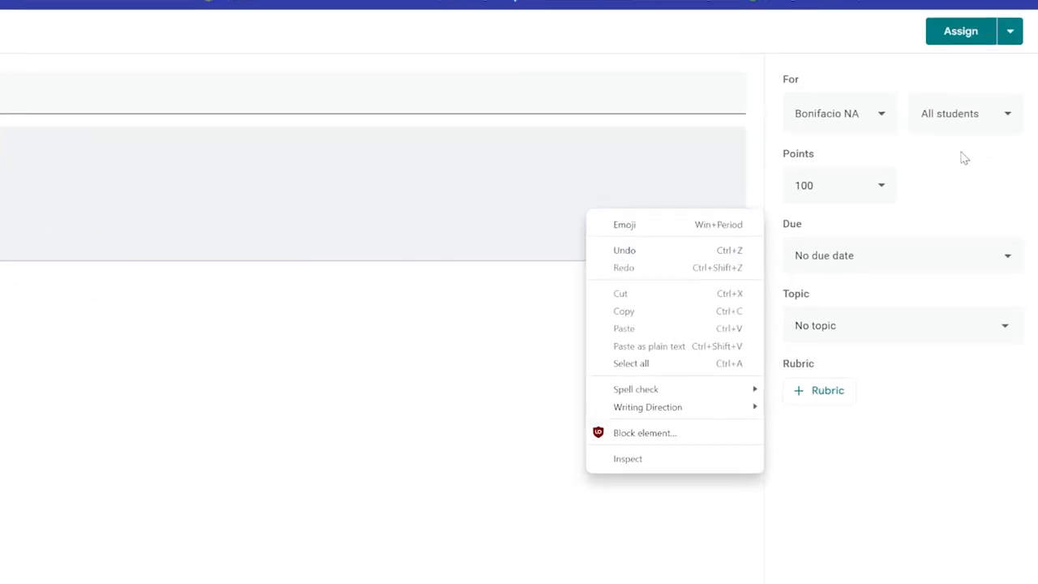
Confirm Assignment #1 stays assigned to the Bonifacio class only
click(840, 113)
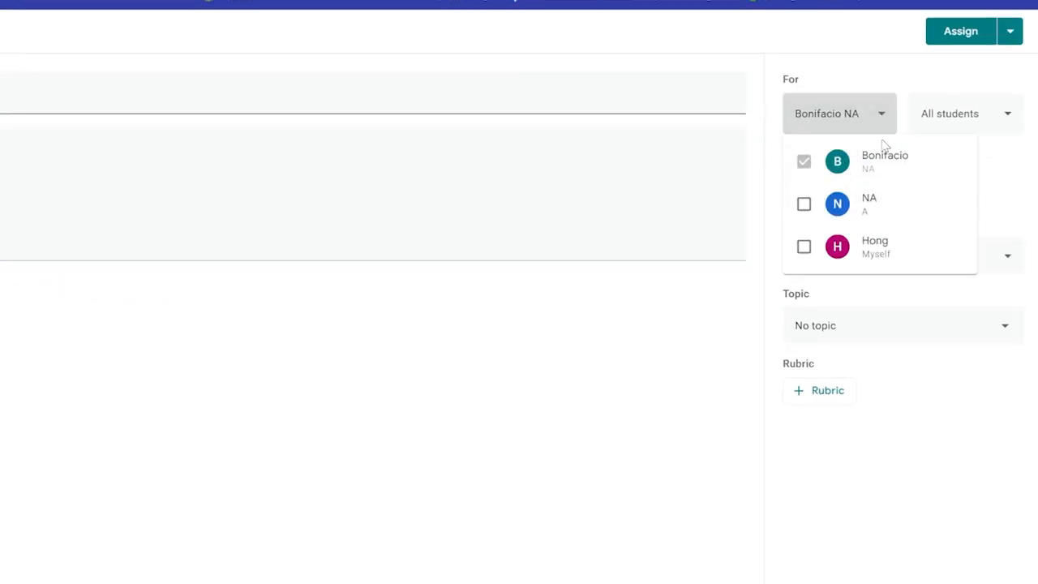
click(964, 113)
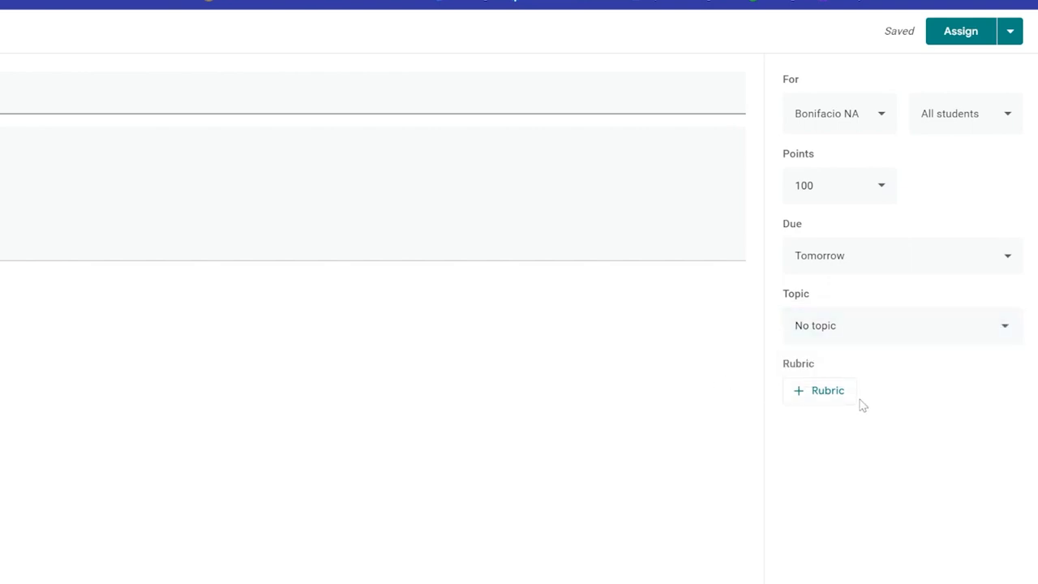
mouse_move(818, 399)
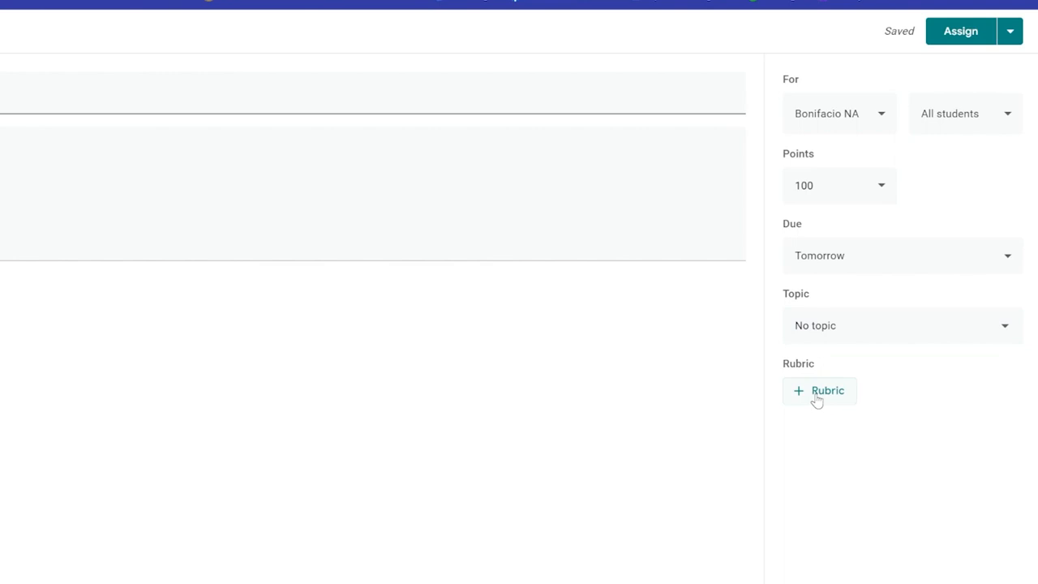
mouse_move(973, 36)
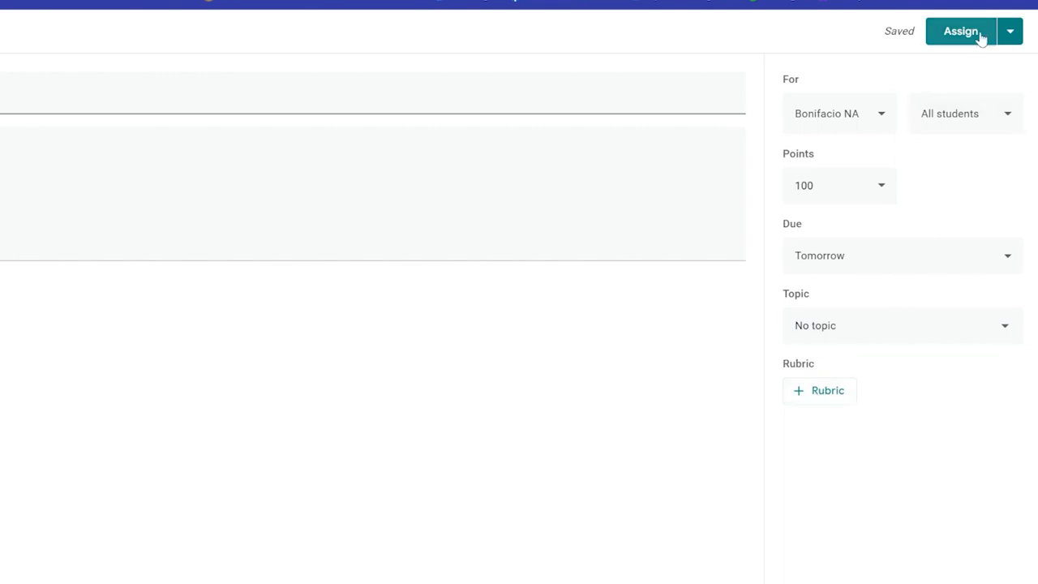
Assign Assignment #1 so it lists on the Bonifacio Classwork page, due tomorrow
click(964, 33)
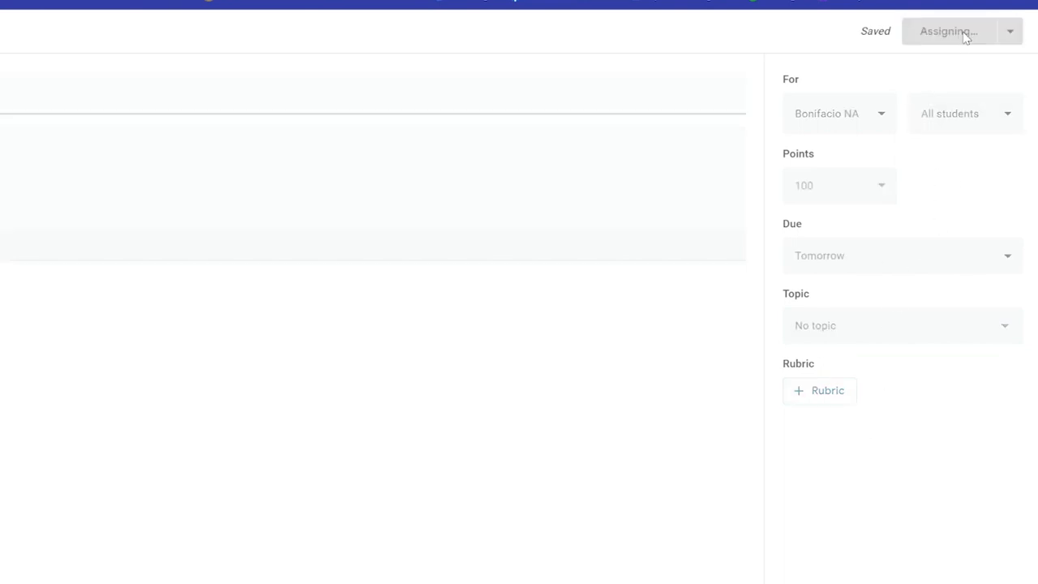
click(947, 31)
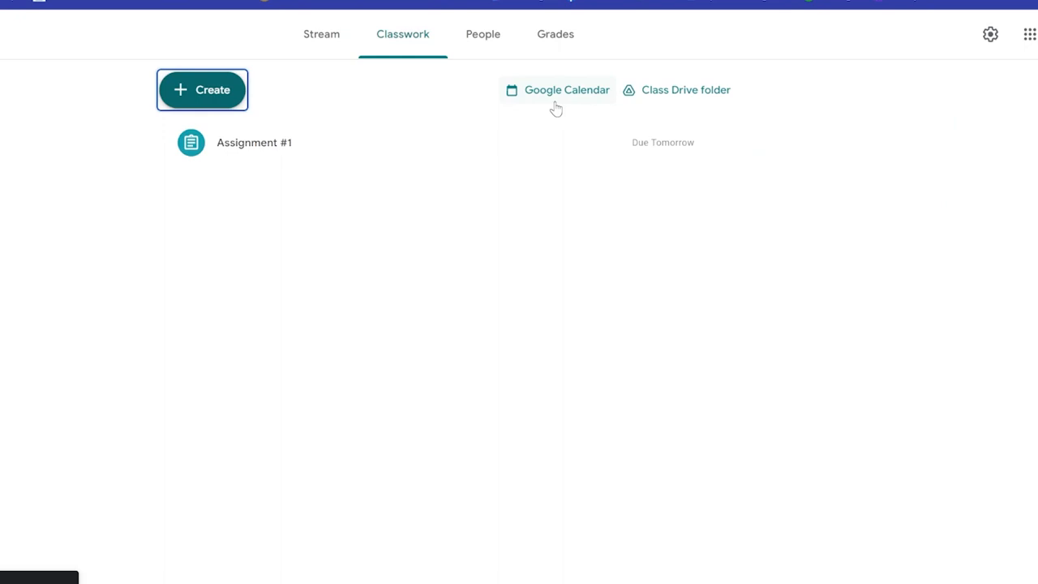
click(567, 91)
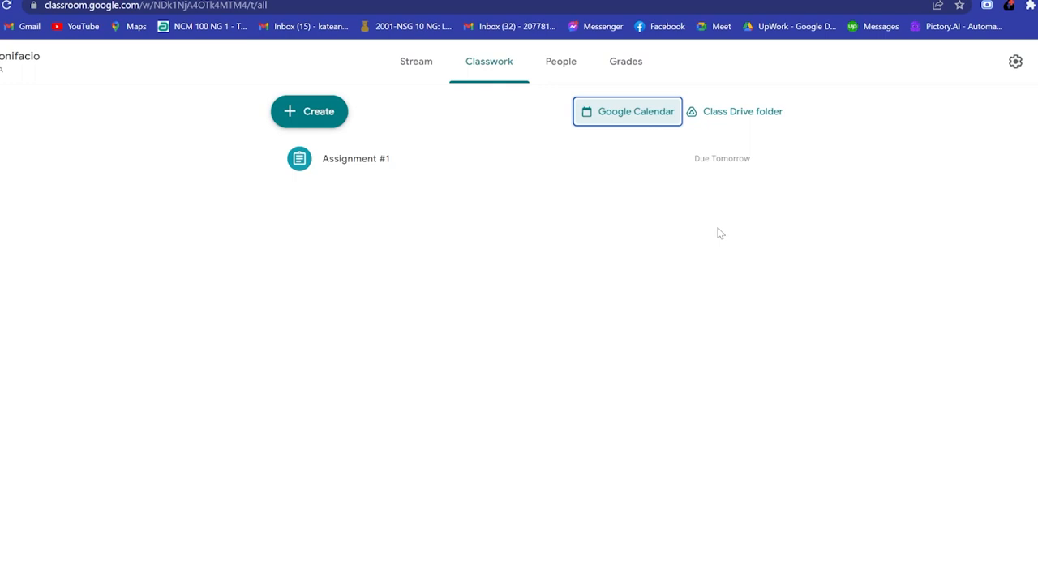
mouse_move(714, 110)
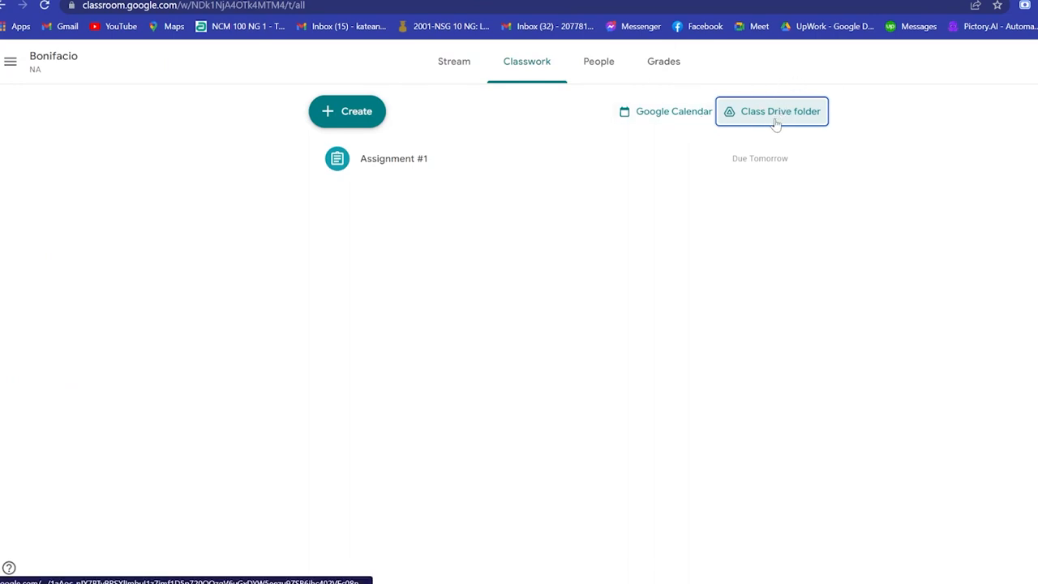
click(599, 61)
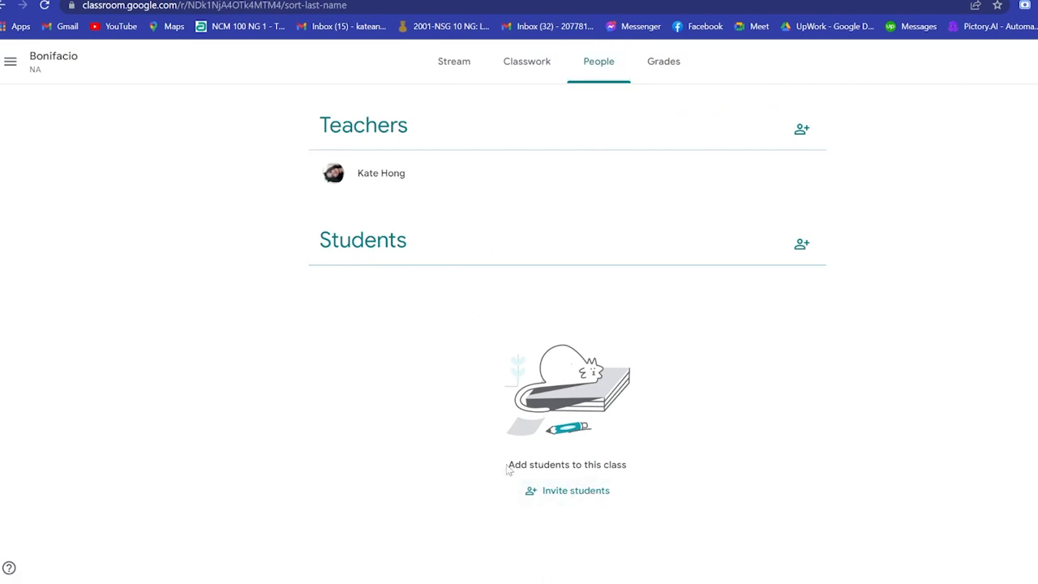
mouse_move(346, 224)
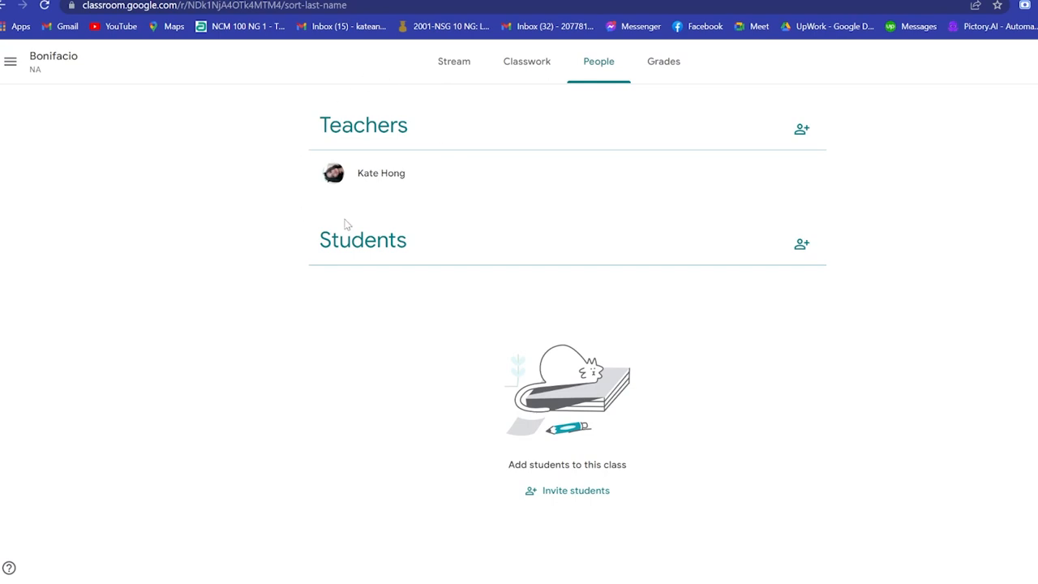
mouse_move(382, 294)
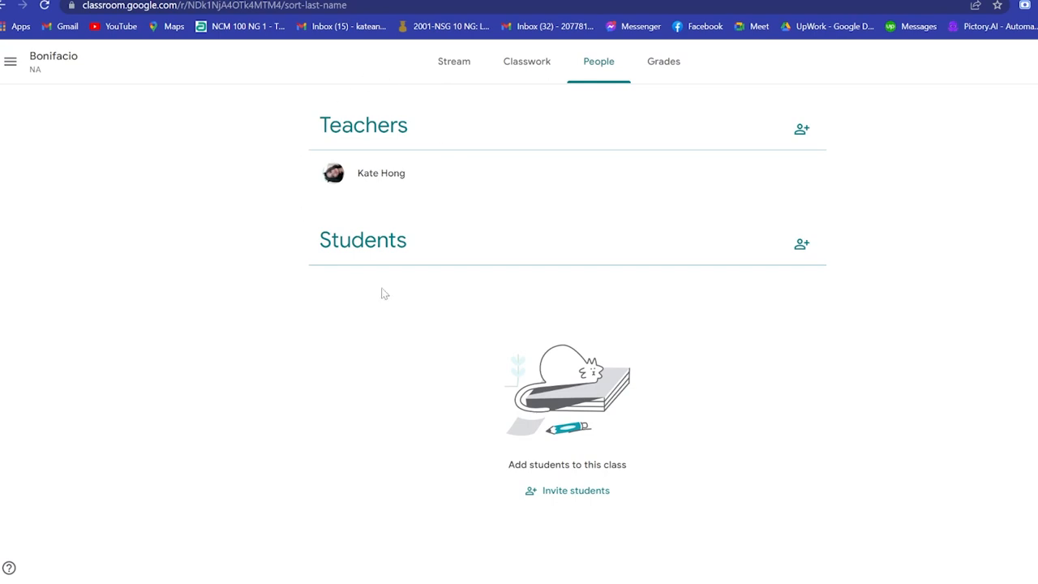
mouse_move(490, 162)
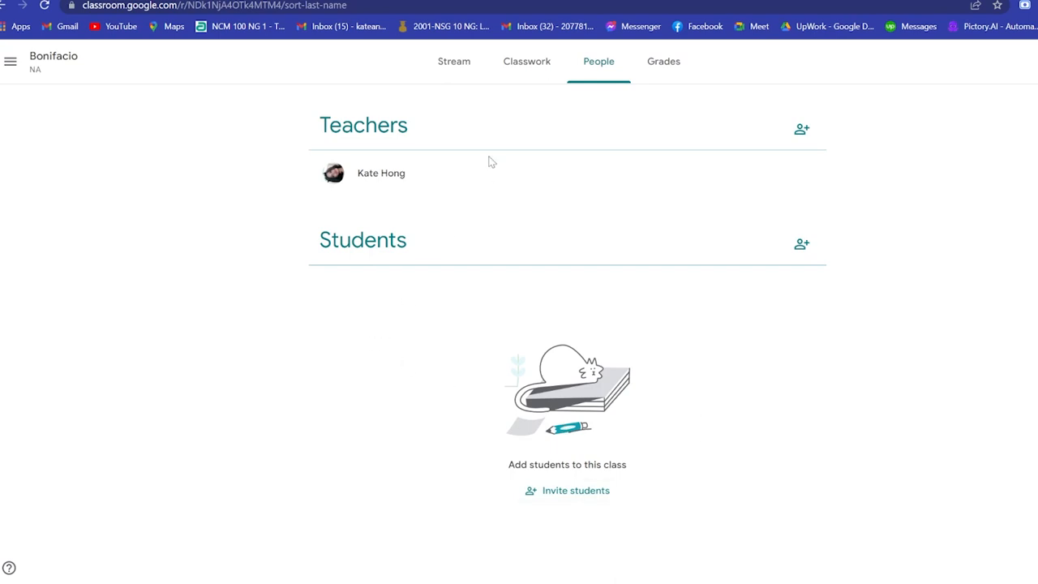
mouse_move(435, 159)
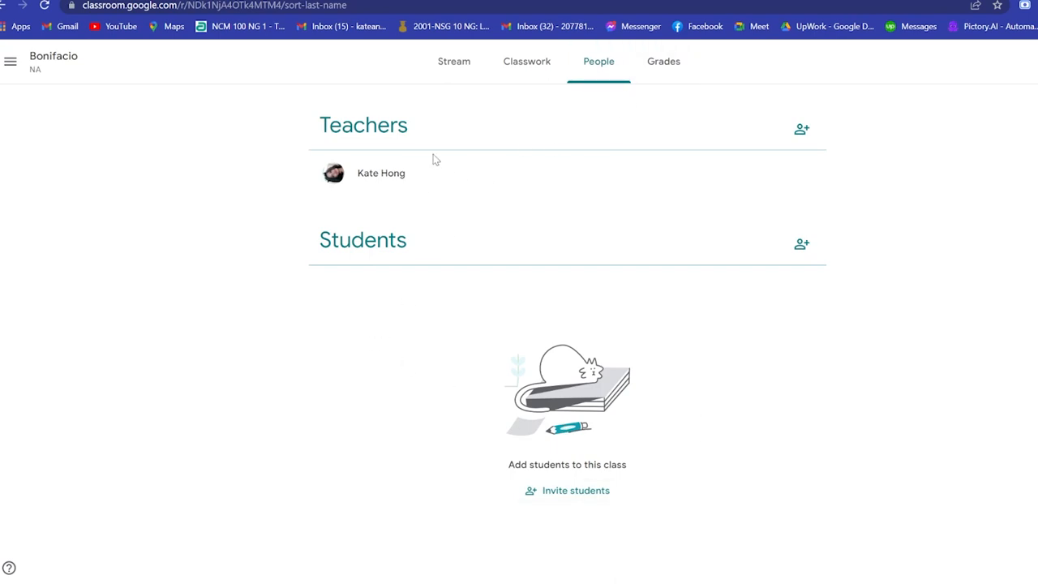
mouse_move(577, 154)
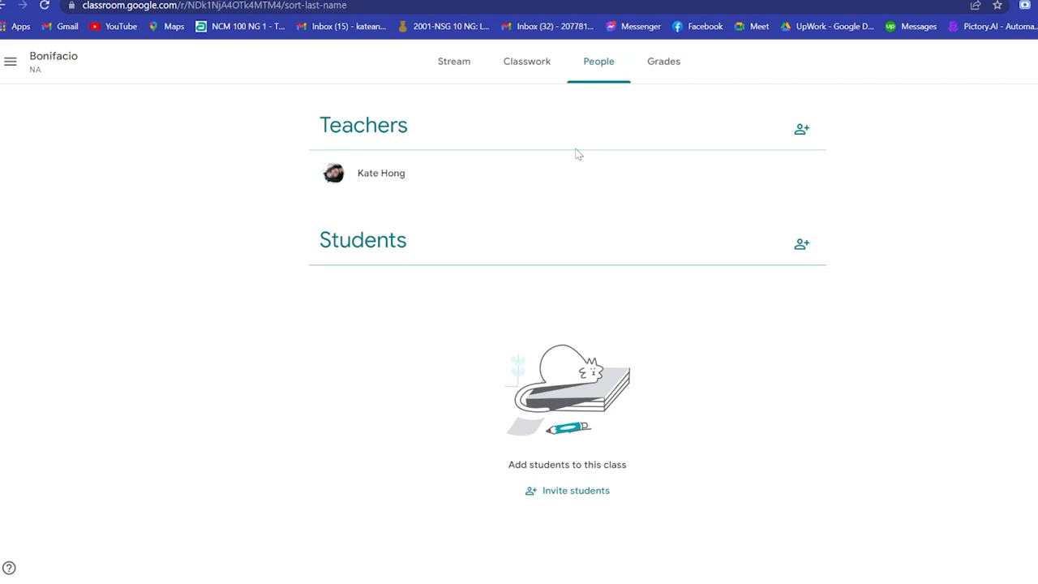
mouse_move(733, 280)
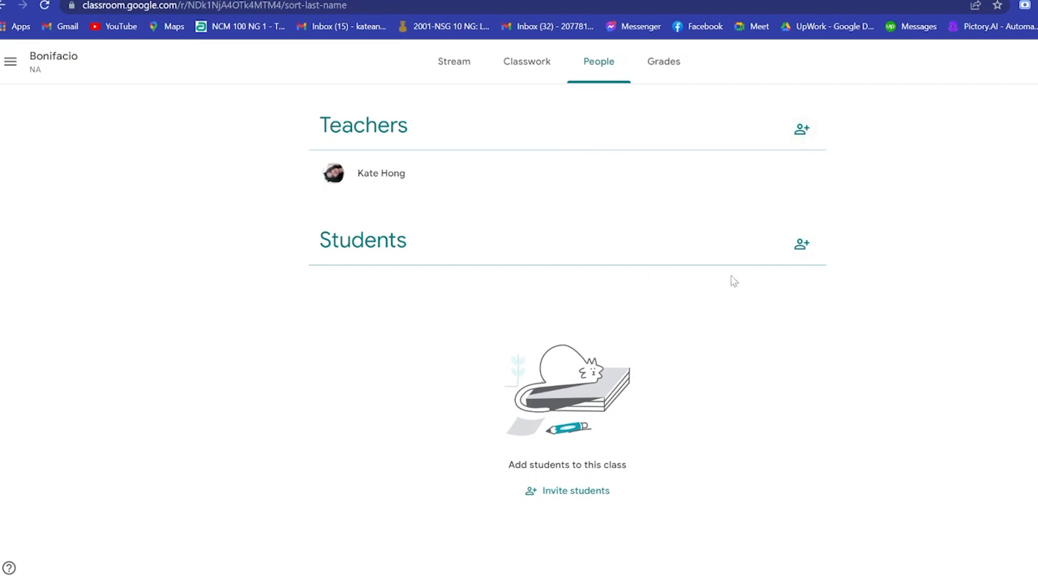
Check the Grades page, then return to the Stream showing the Assignment #1 post
click(663, 62)
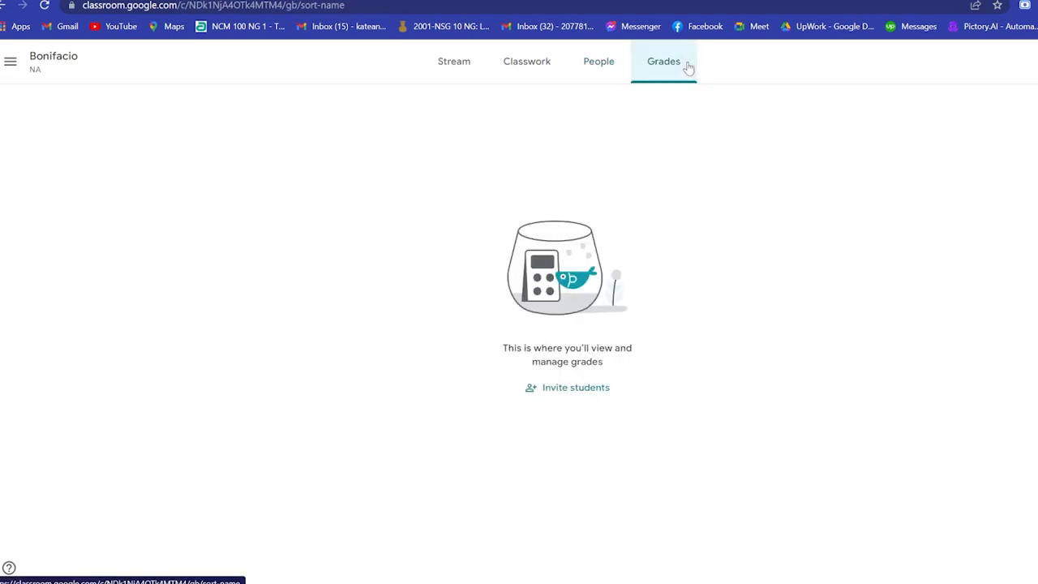
mouse_move(615, 402)
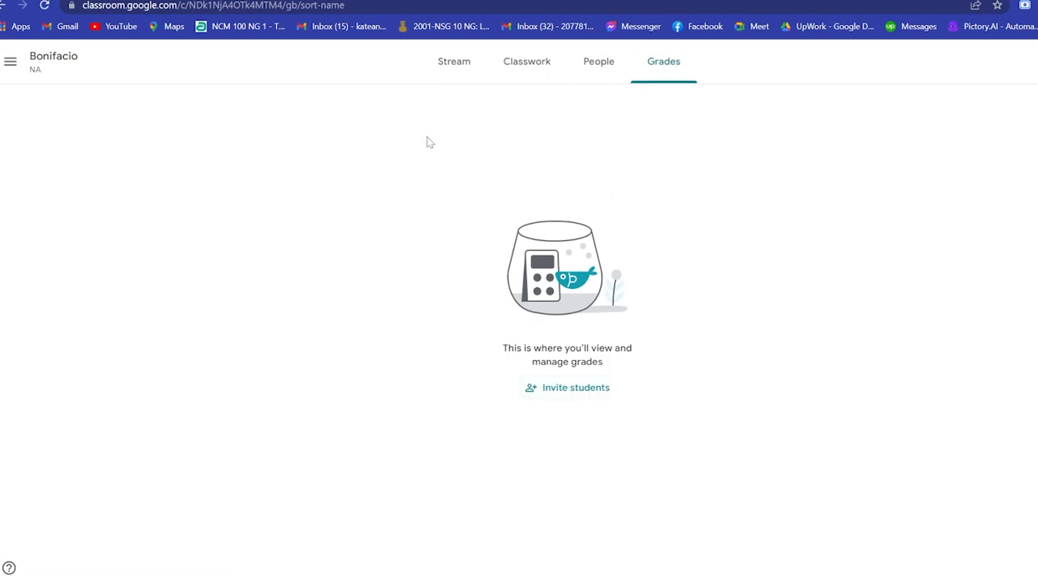
click(455, 62)
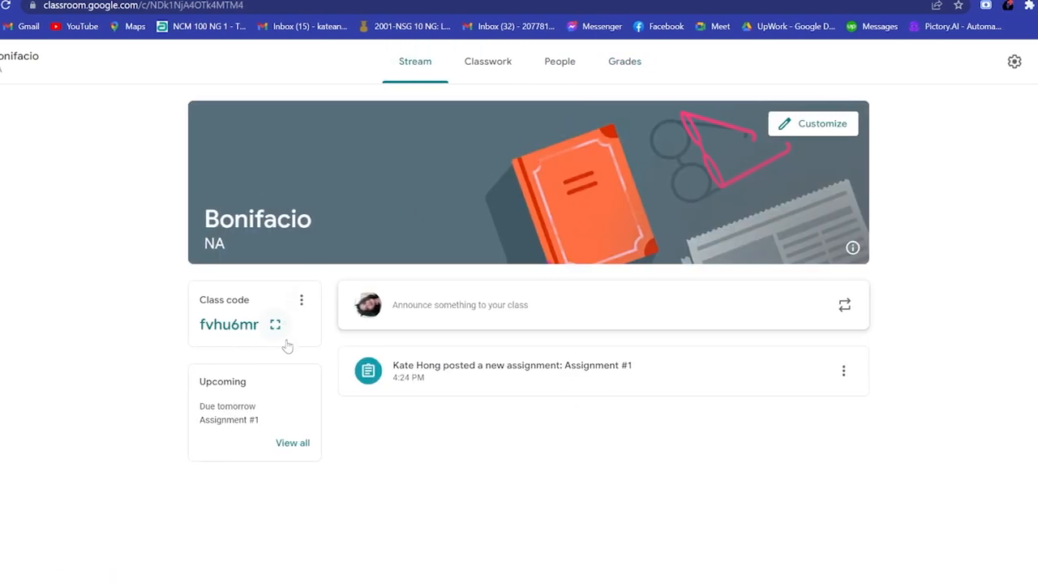
mouse_move(830, 243)
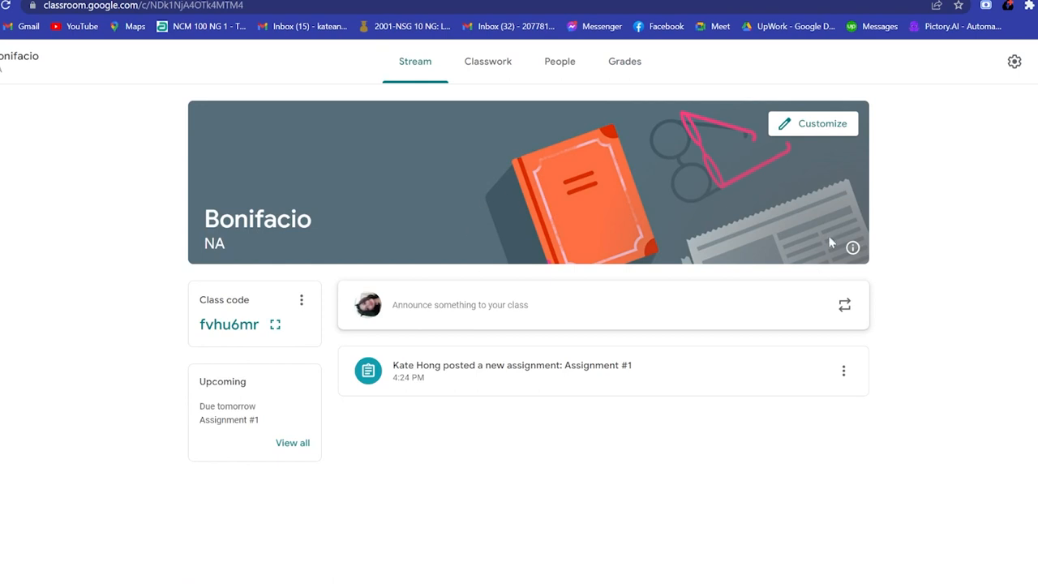